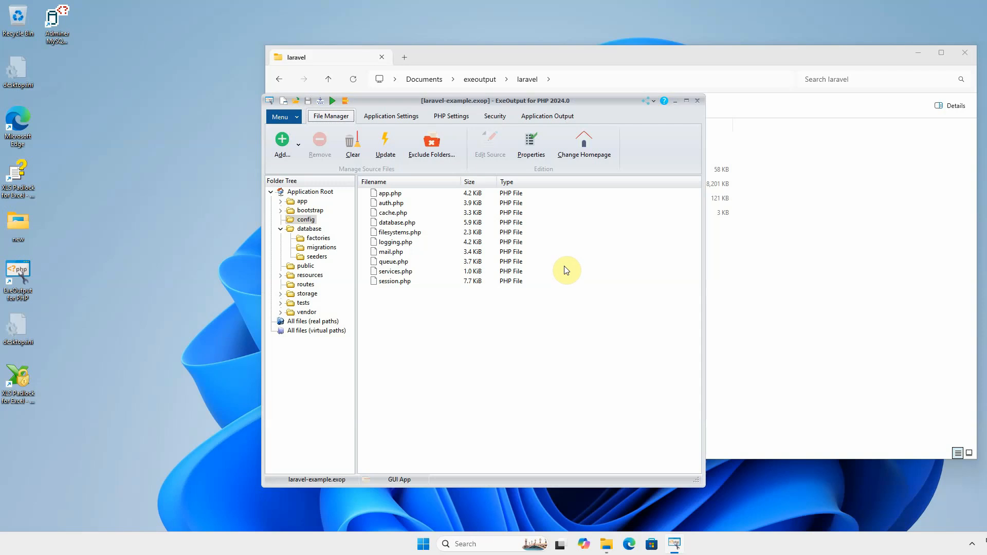
mouse_move(570, 271)
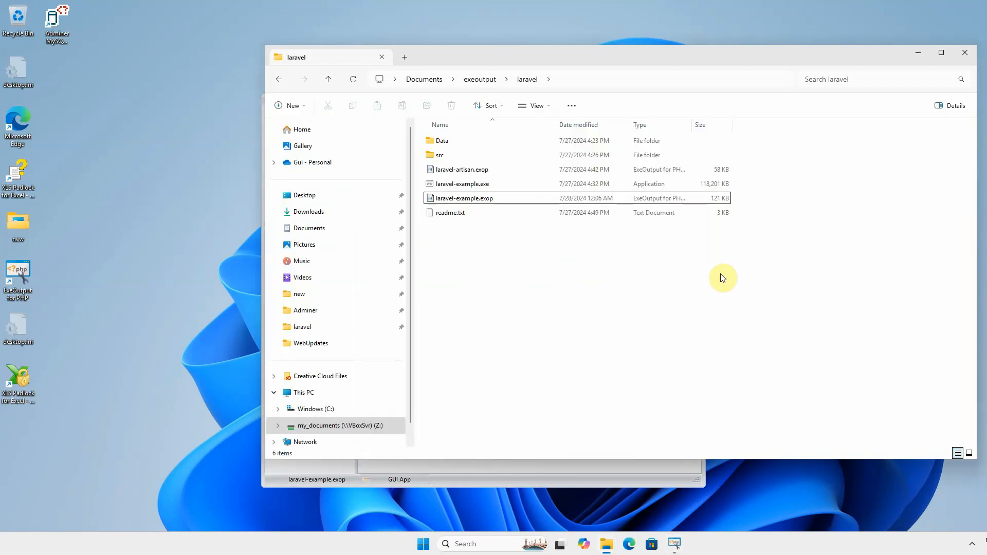
left_click(480, 79)
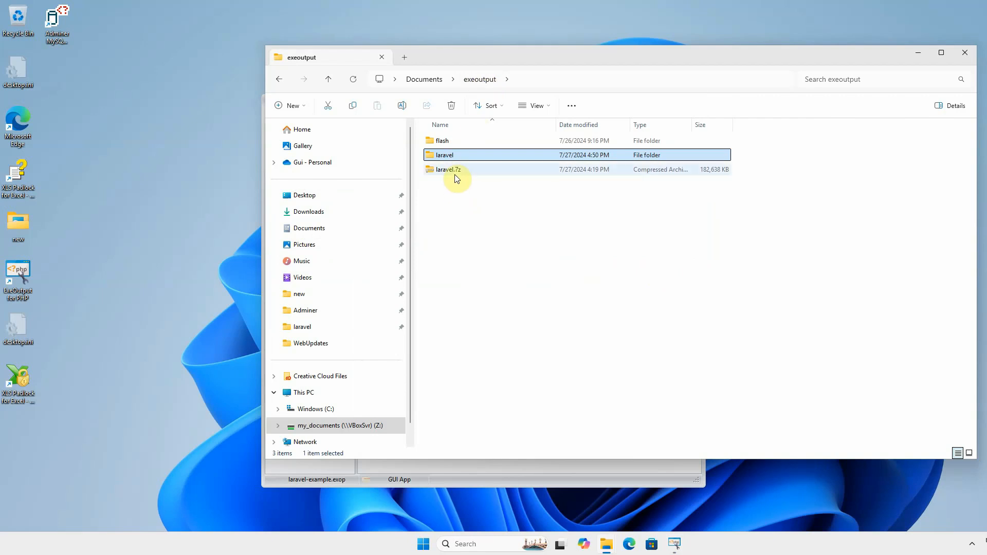
mouse_move(464, 179)
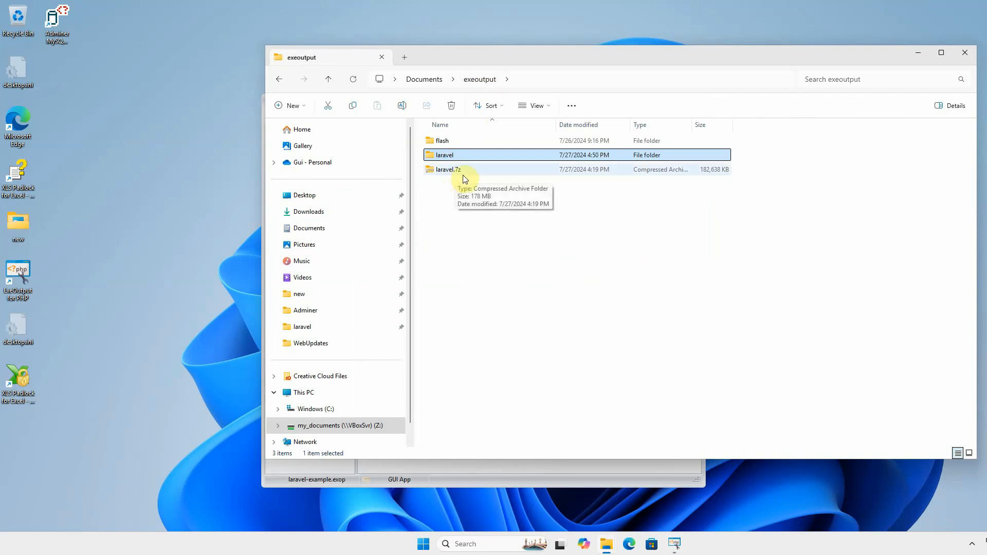
mouse_move(490, 219)
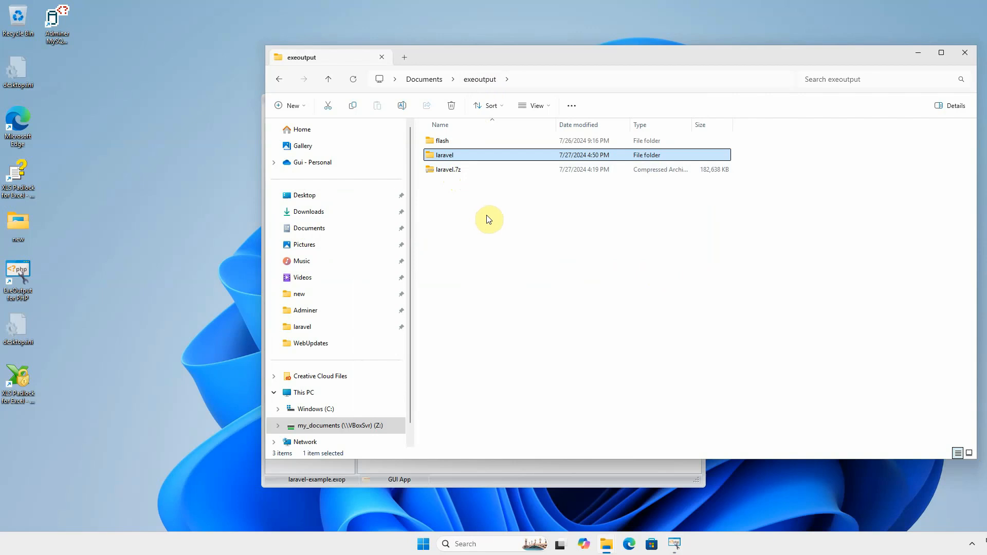
mouse_move(458, 195)
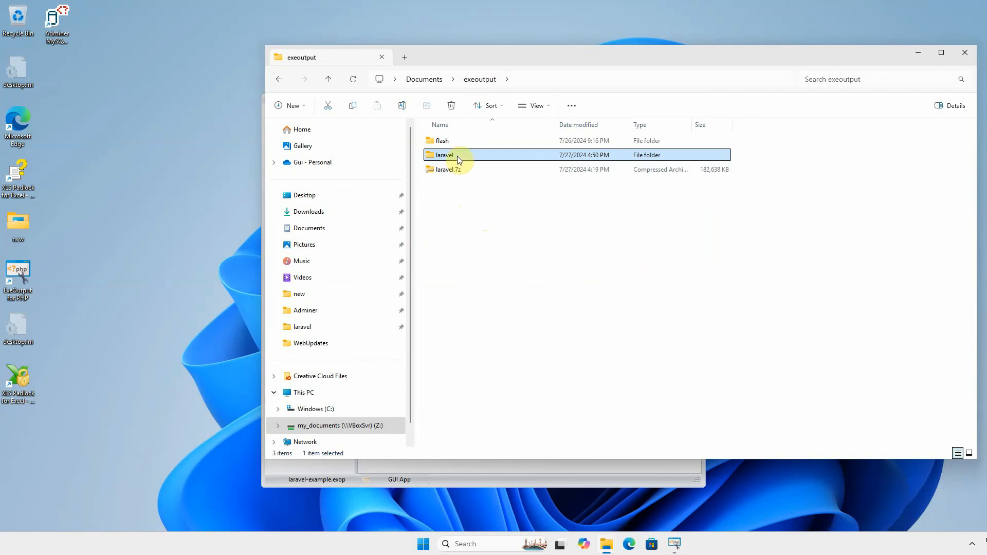
mouse_move(458, 157)
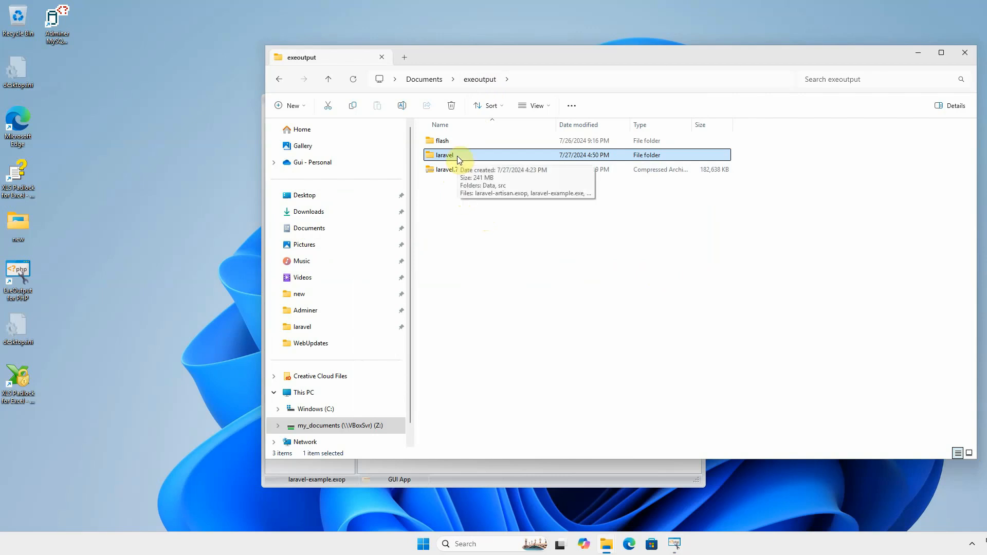
double_click(445, 155)
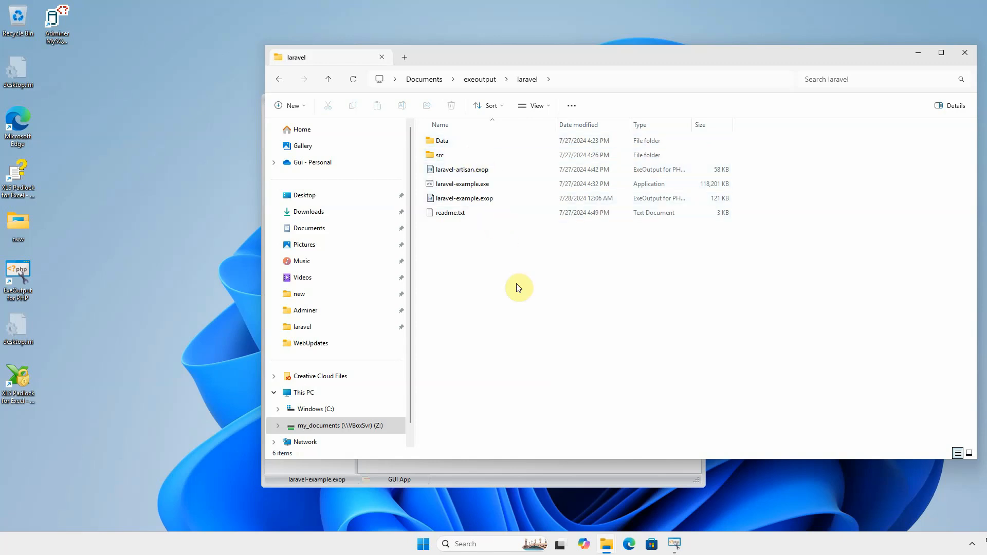
mouse_move(562, 286)
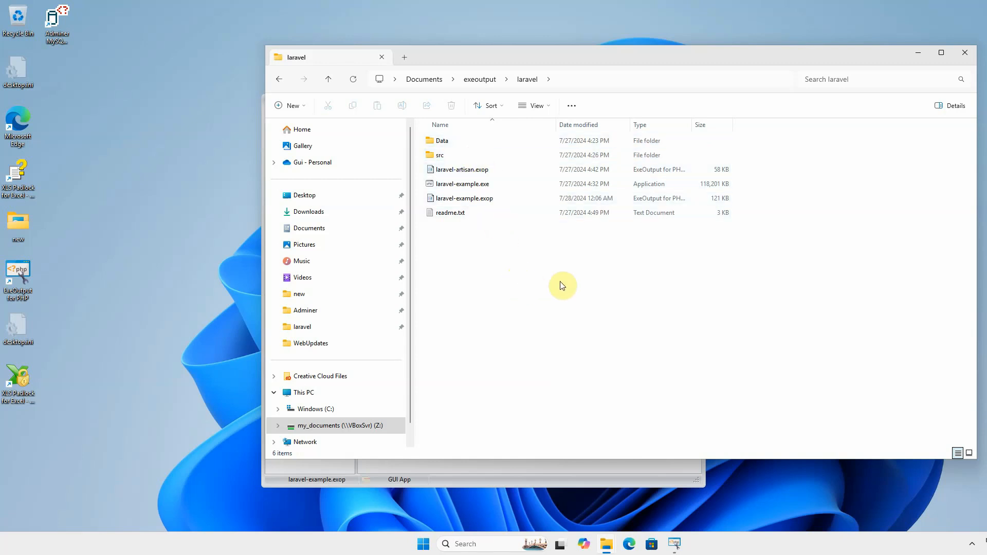
mouse_move(499, 247)
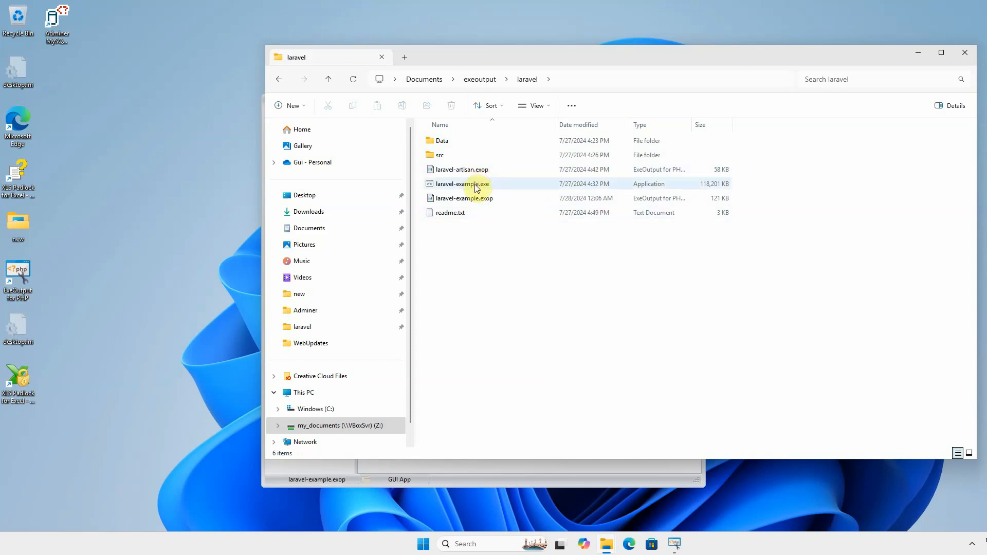
mouse_move(498, 187)
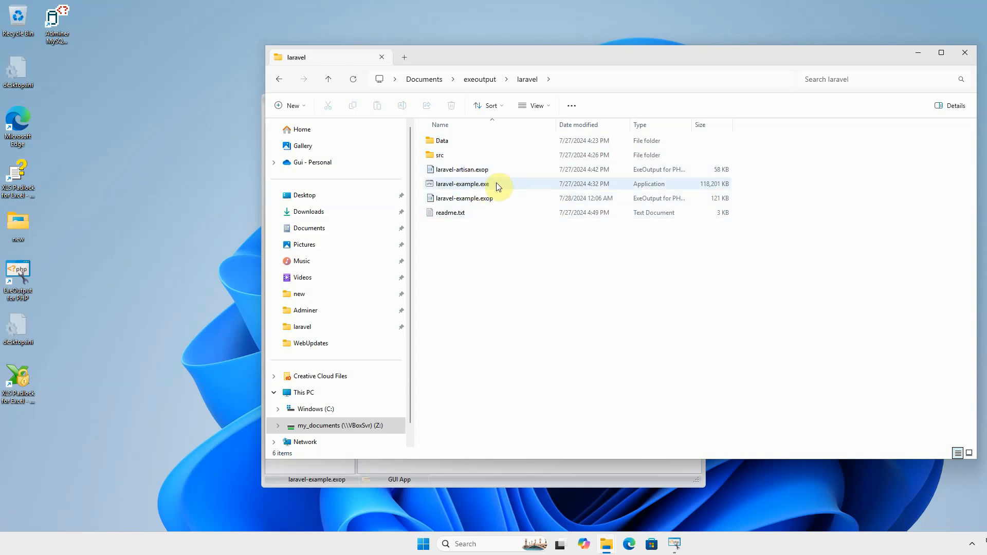
mouse_move(483, 194)
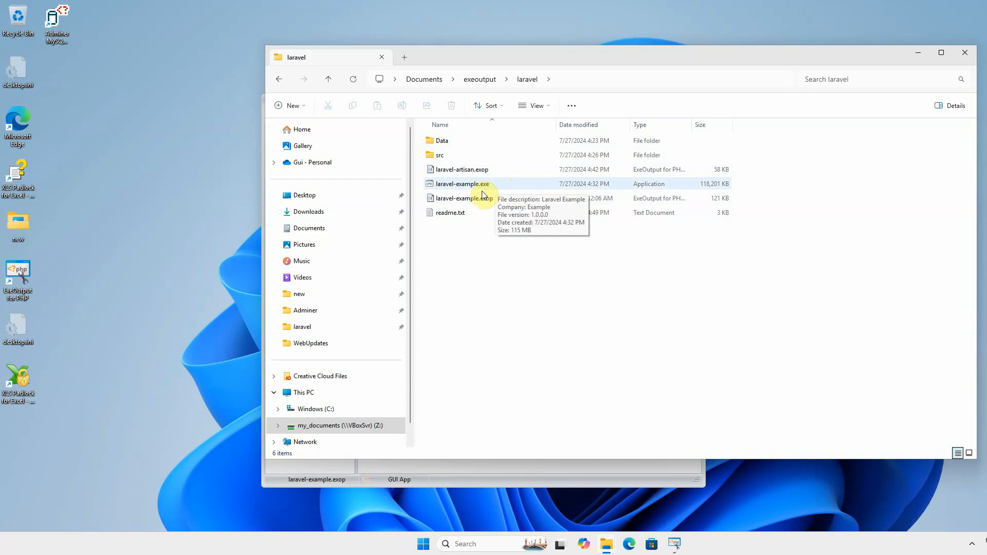
left_click(441, 155)
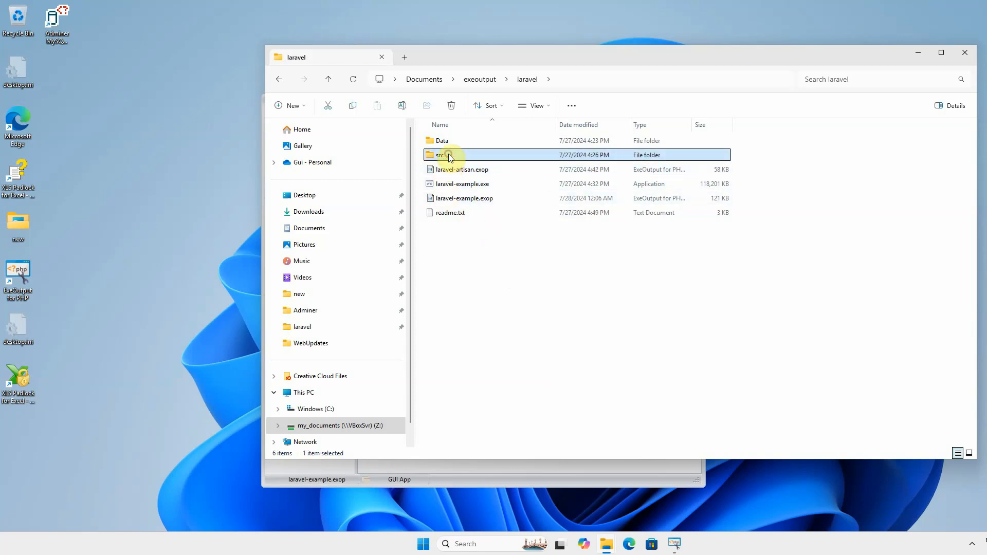
double_click(441, 155)
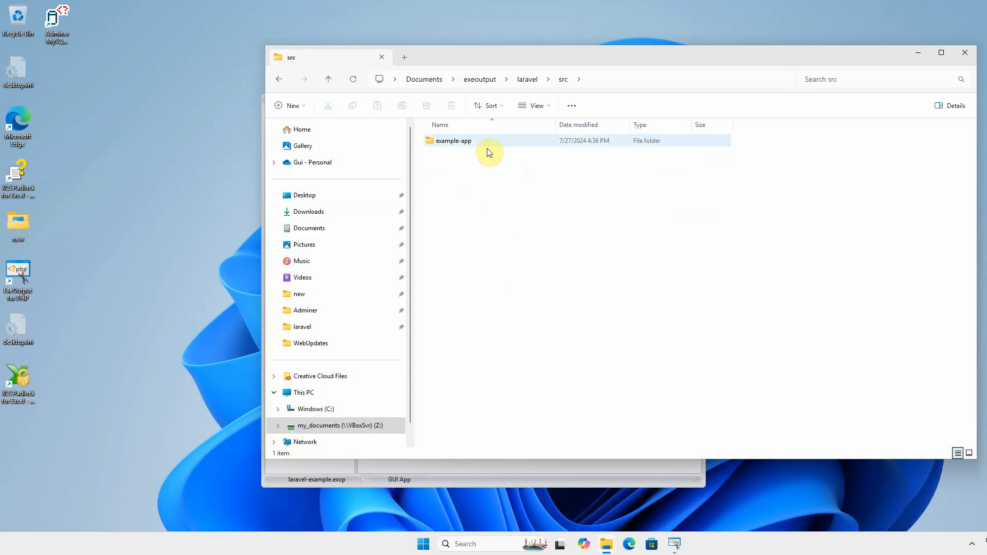
double_click(453, 141)
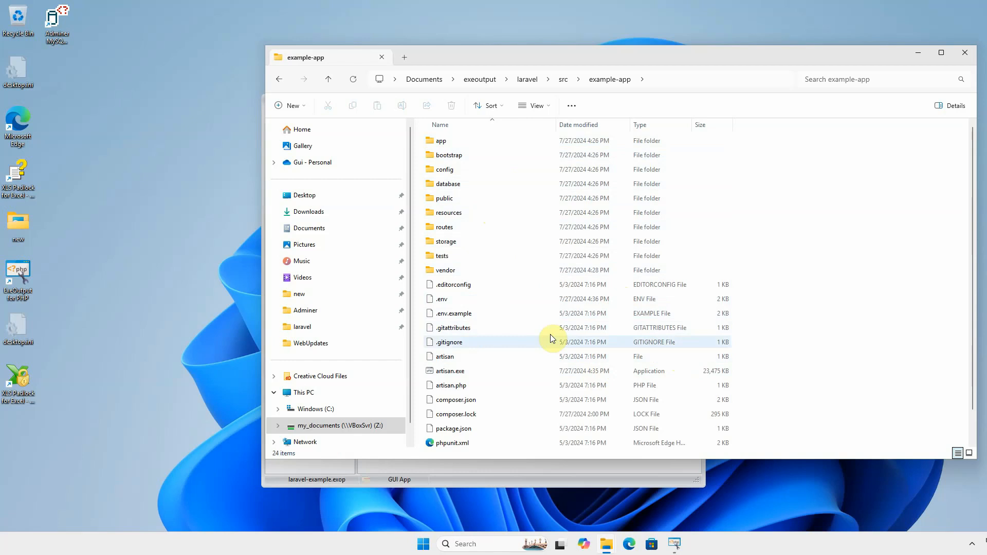
mouse_move(555, 340)
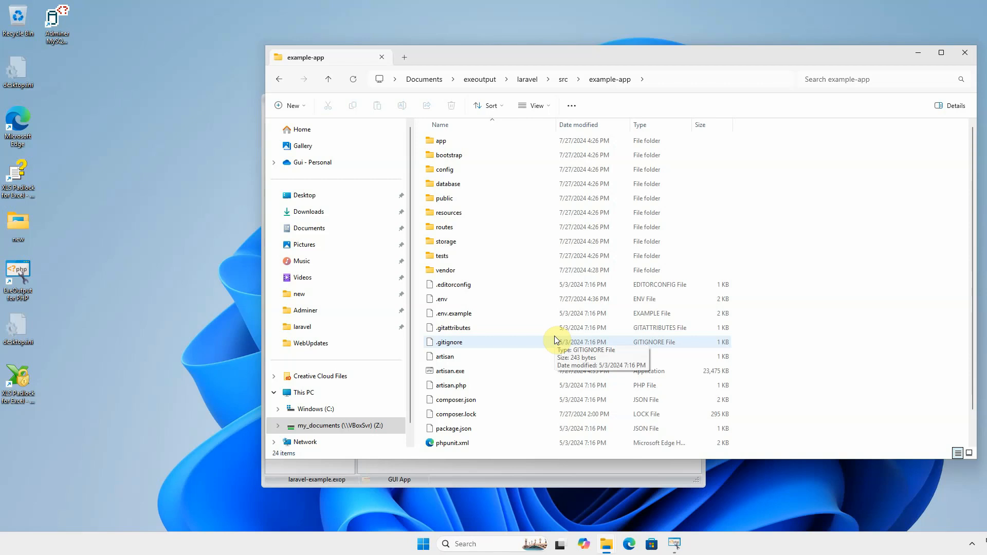
mouse_move(753, 243)
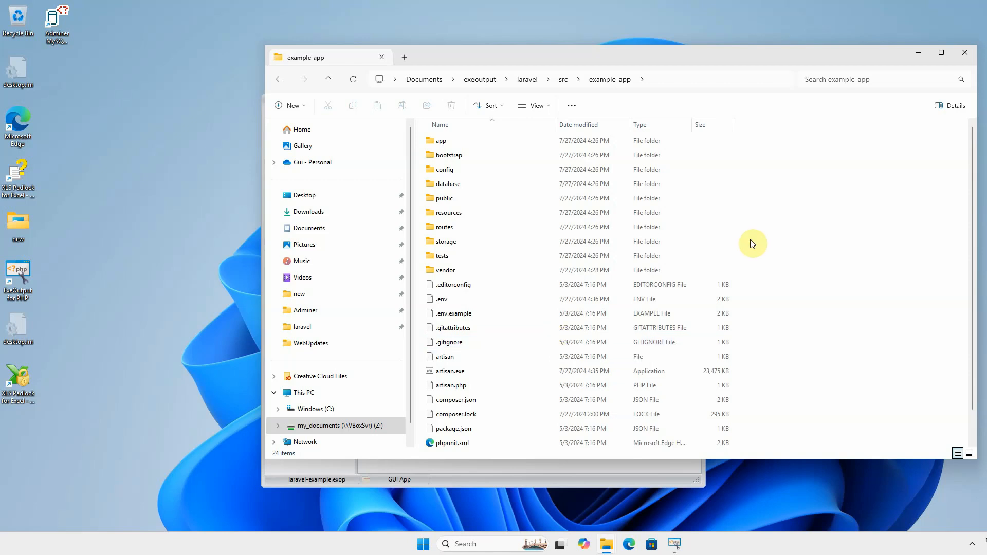
mouse_move(749, 239)
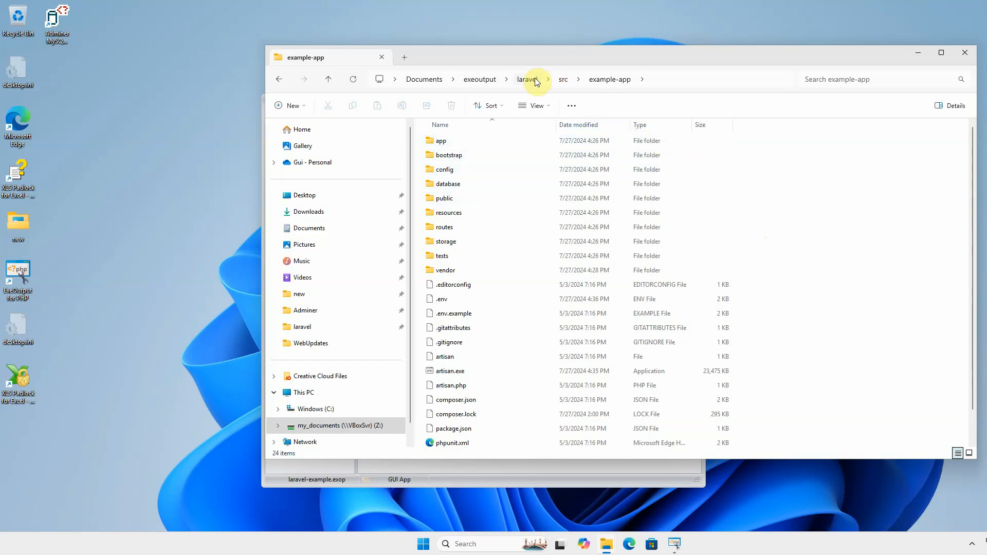
left_click(531, 79)
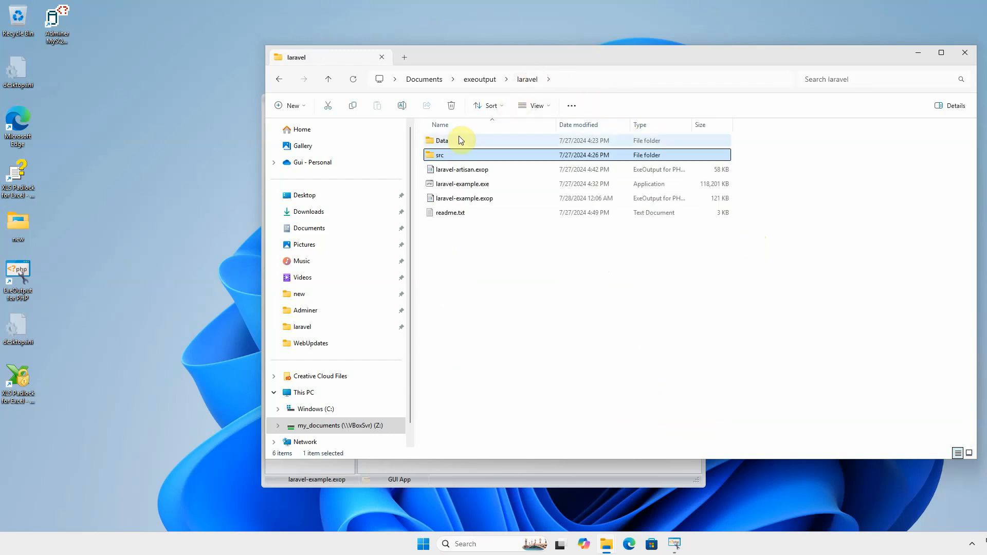
- Open the laravel Data folder and select the vendor subfolder to see its details
double_click(442, 141)
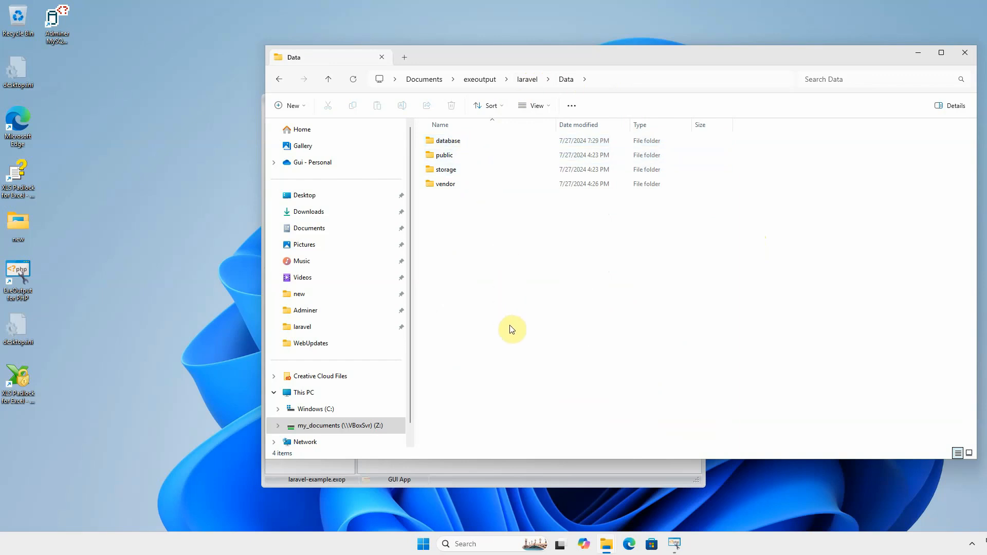
mouse_move(517, 337)
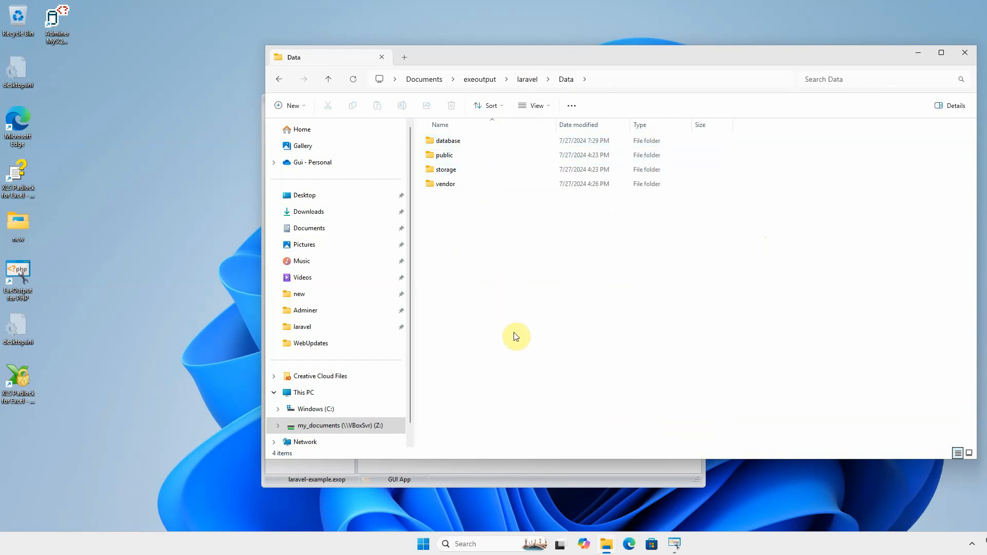
mouse_move(530, 325)
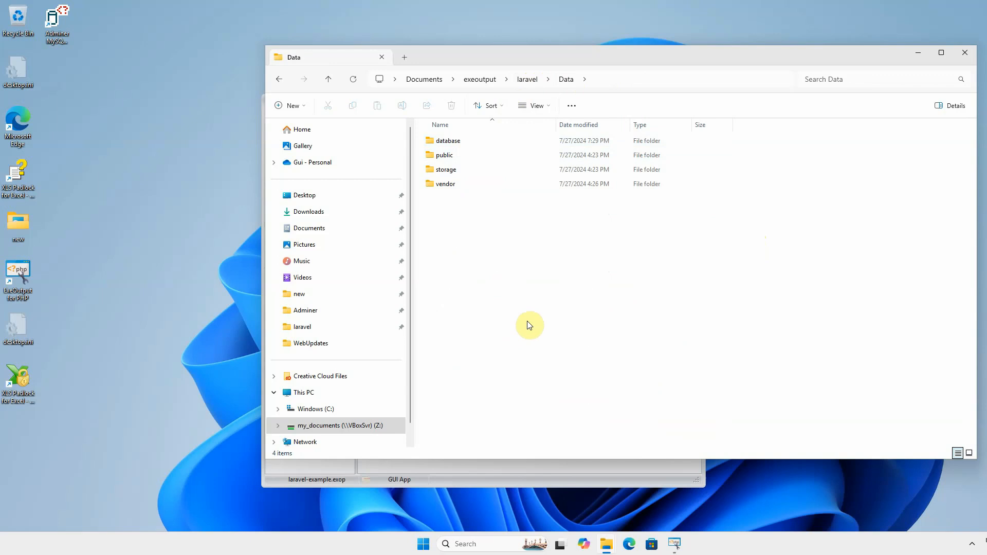
mouse_move(538, 319)
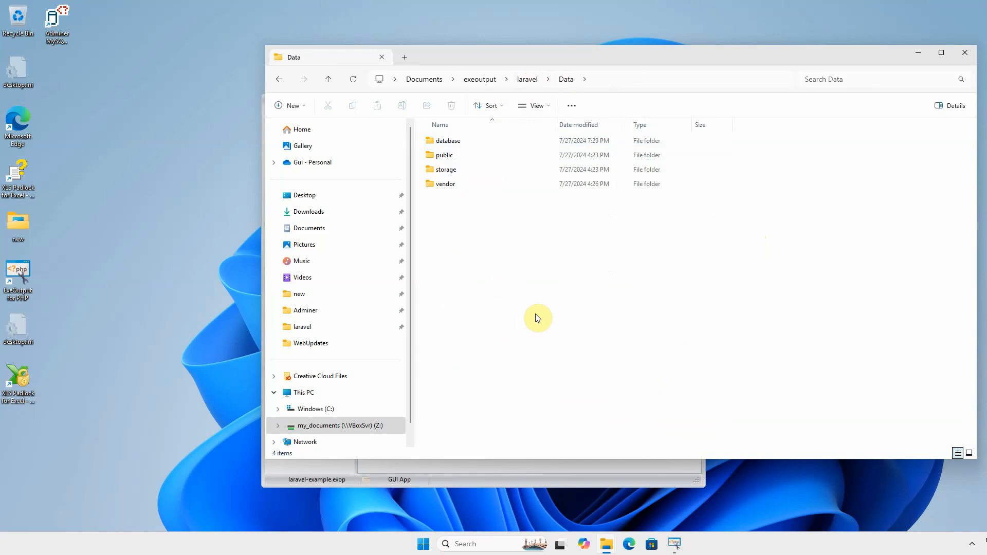
mouse_move(509, 211)
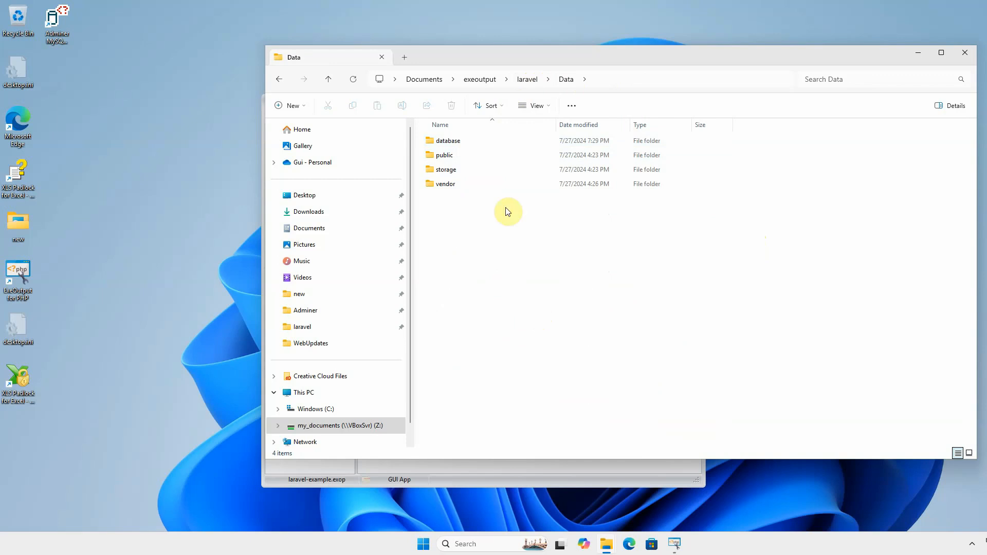
left_click(445, 184)
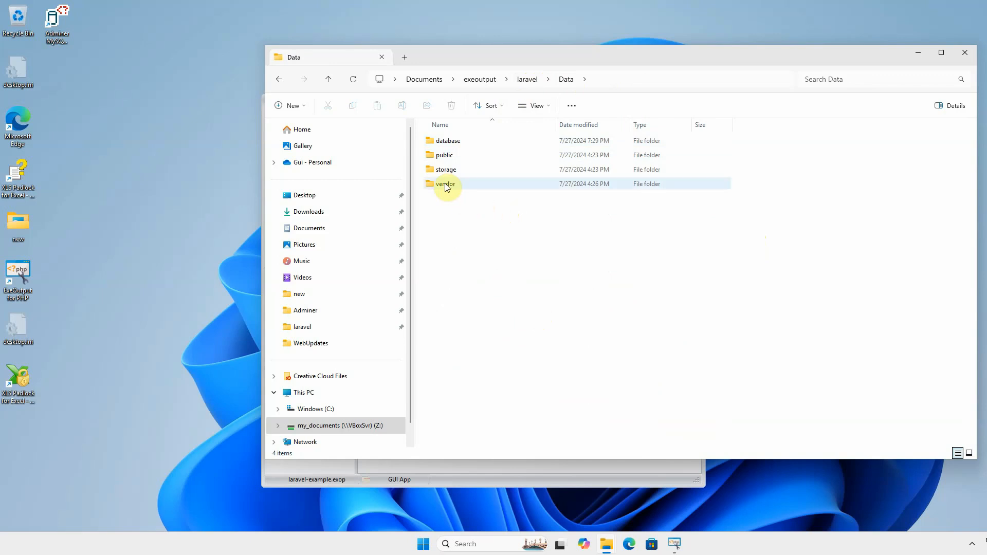
mouse_move(445, 172)
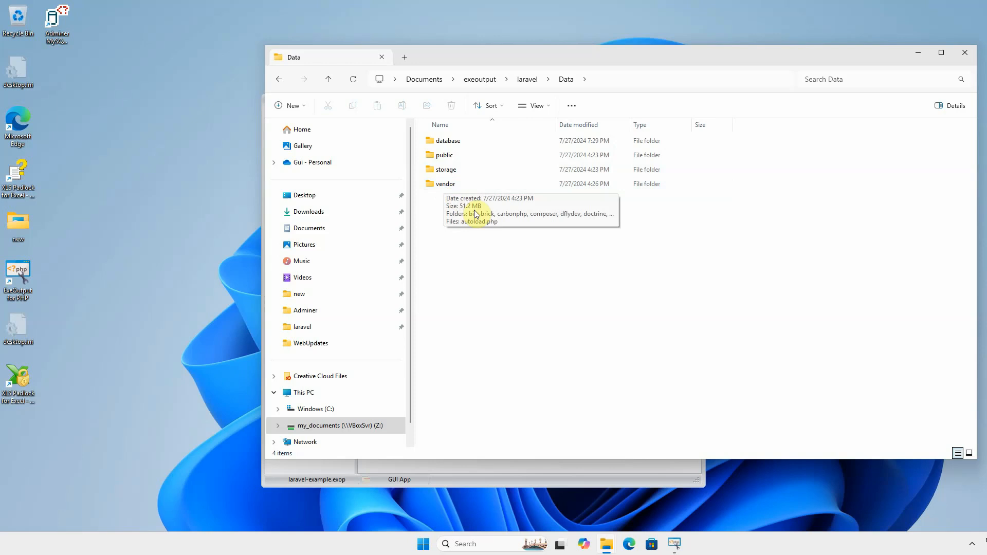
mouse_move(489, 239)
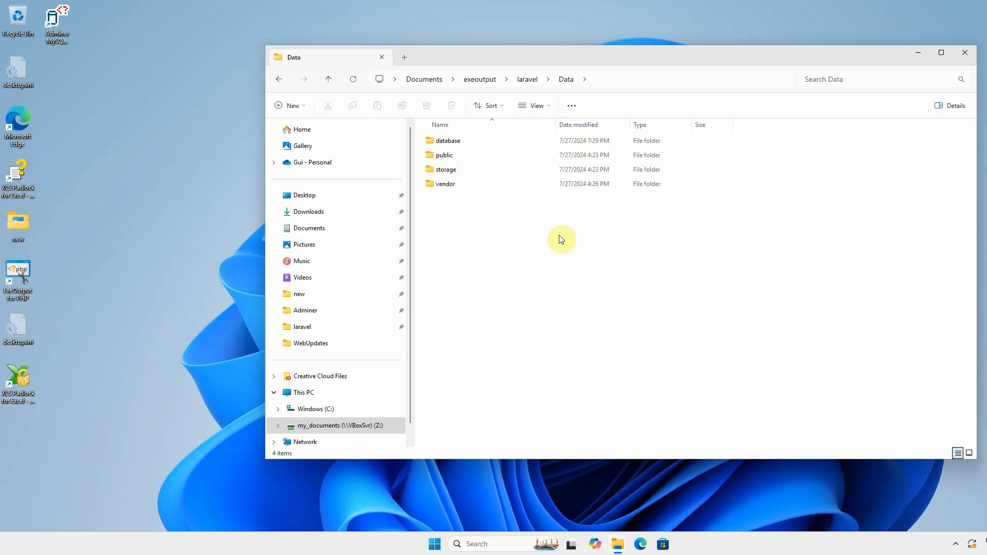
left_click(527, 79)
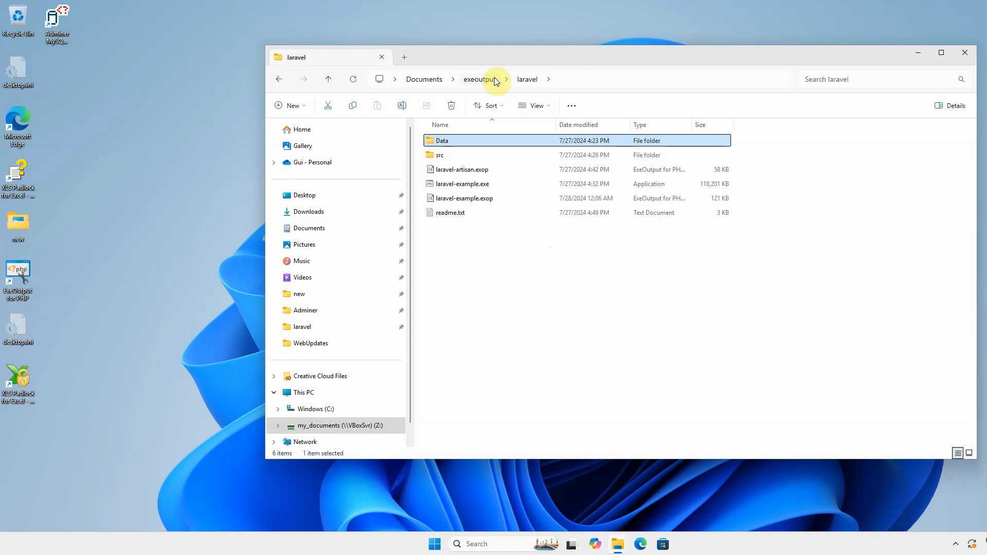
left_click(454, 154)
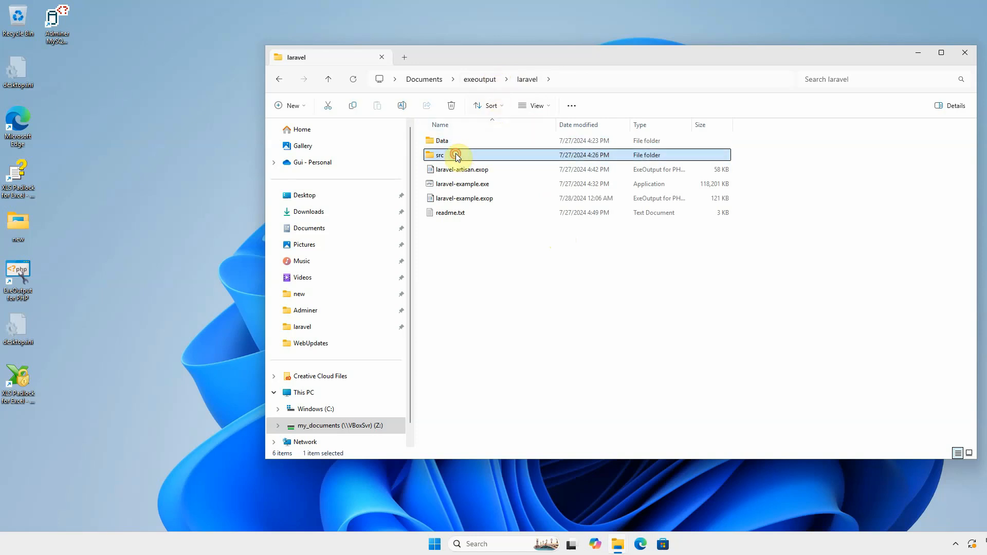
double_click(456, 155)
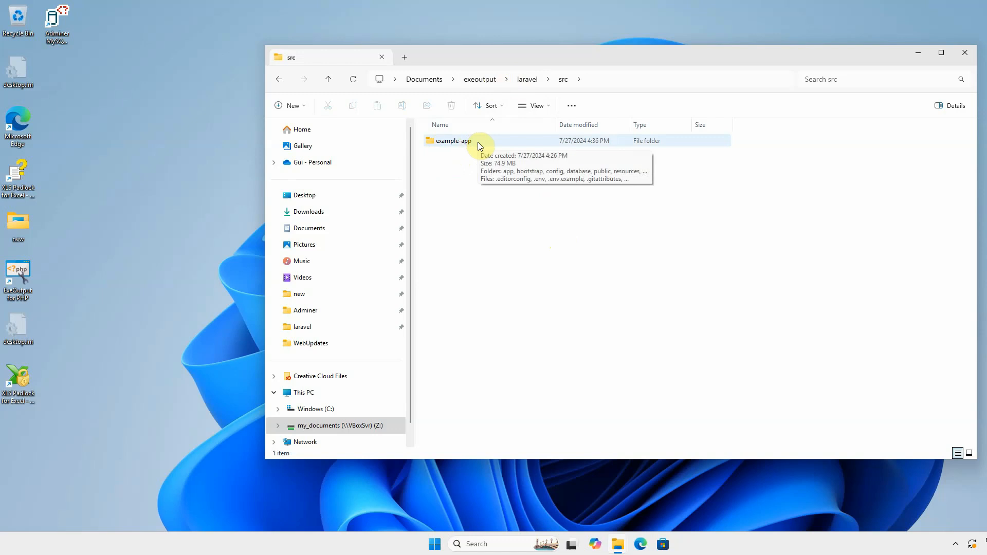
double_click(452, 140)
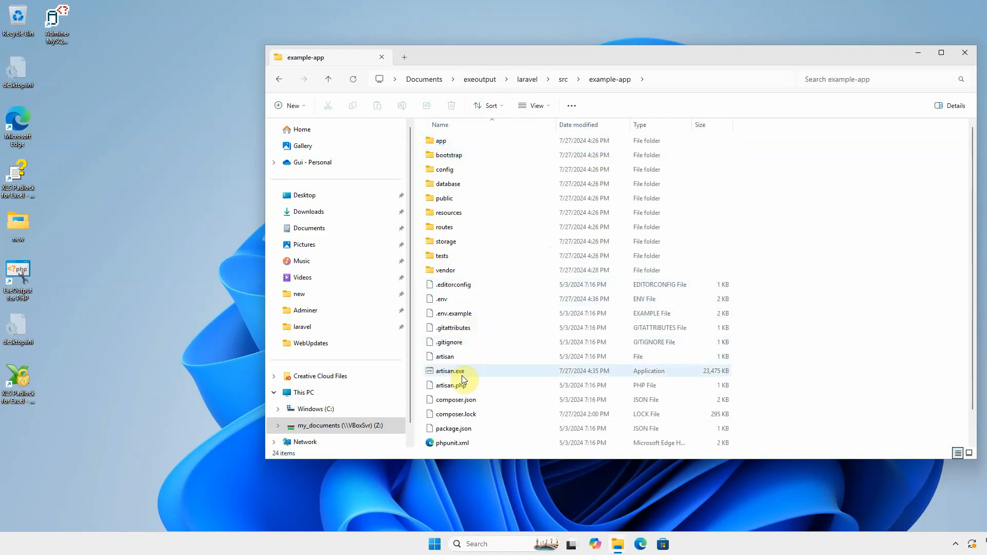
mouse_move(463, 378)
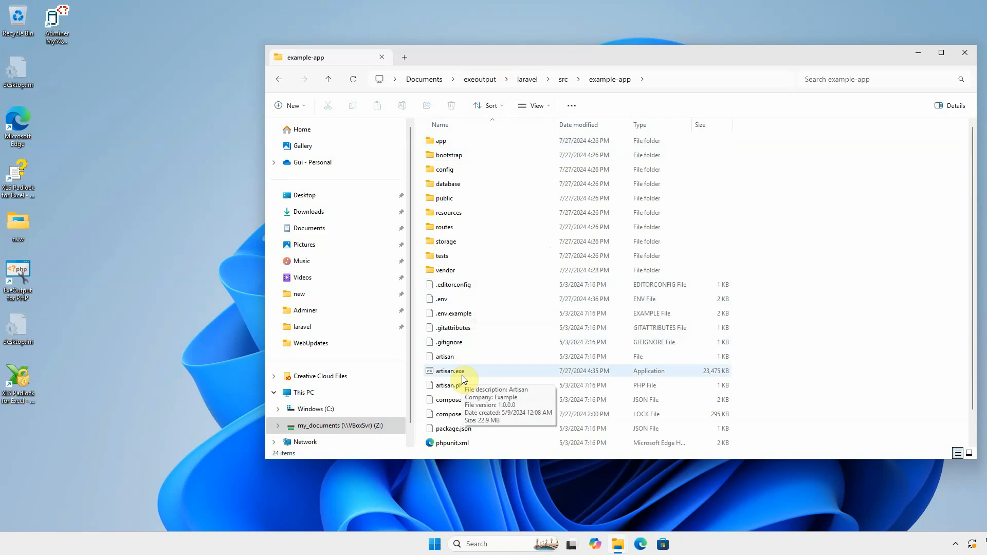
mouse_move(549, 385)
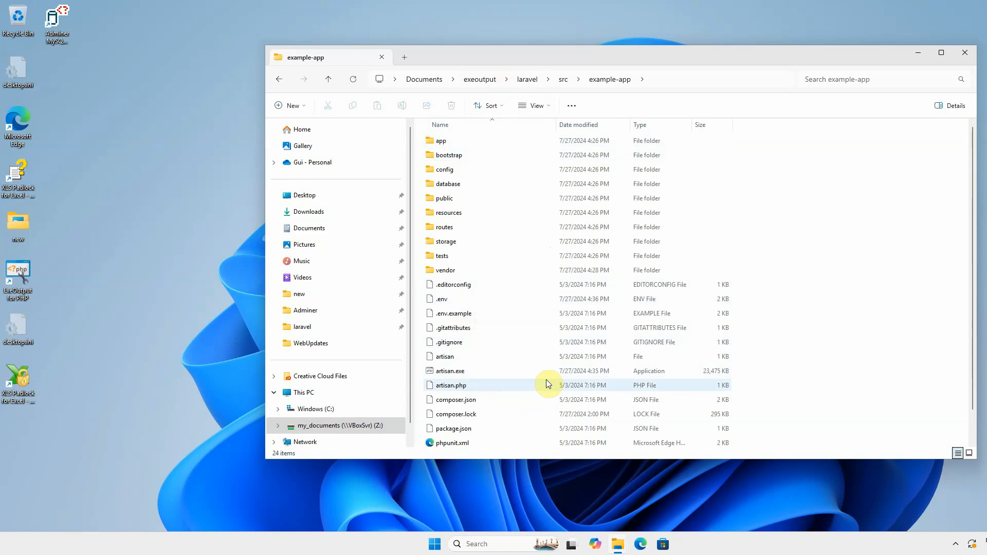
mouse_move(525, 391)
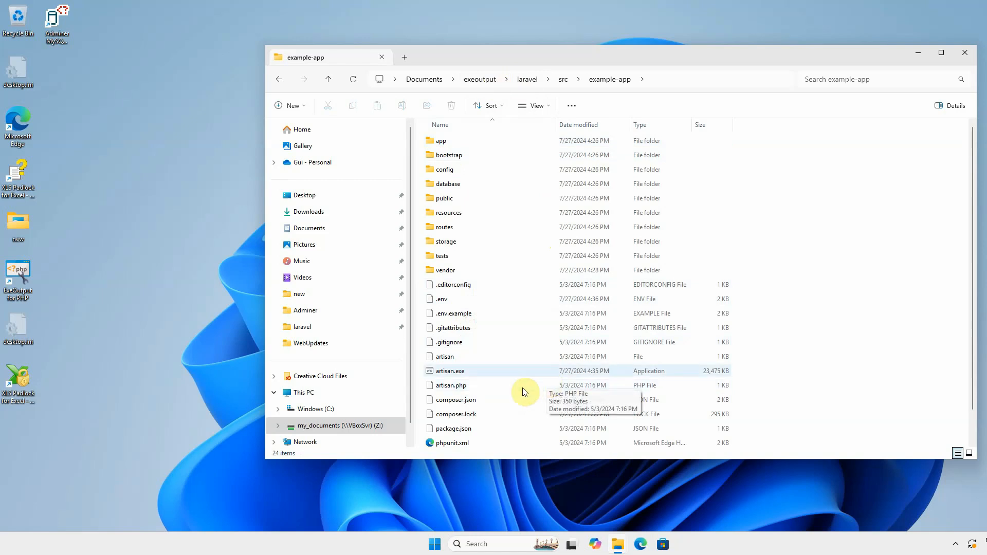
mouse_move(503, 367)
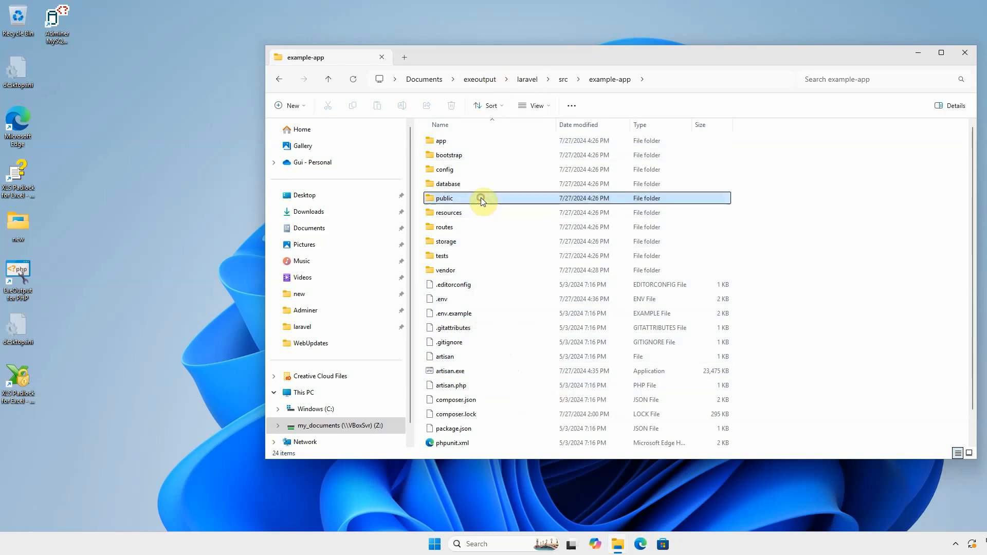
- Browse the public folder and select index.php, then navigate back up to the laravel folder
double_click(445, 198)
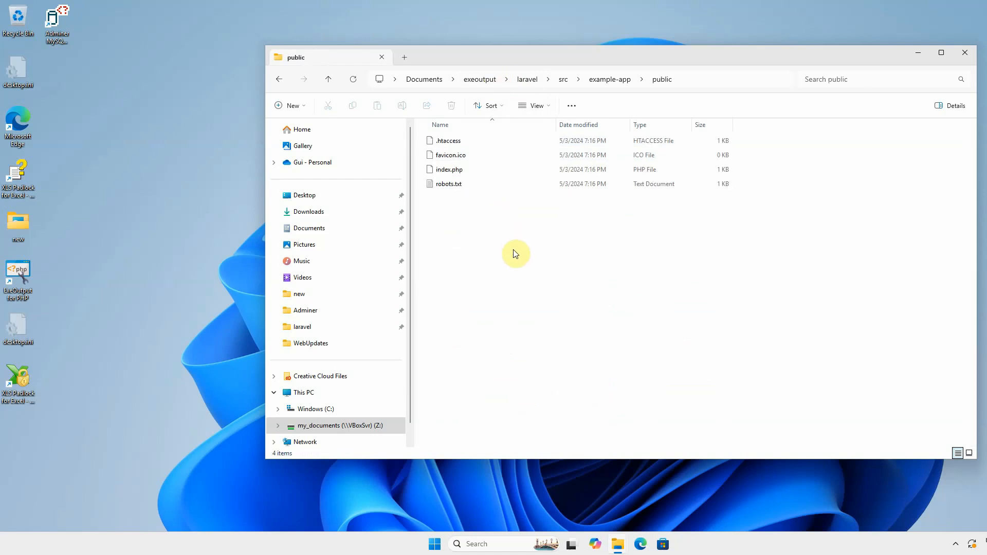
mouse_move(503, 243)
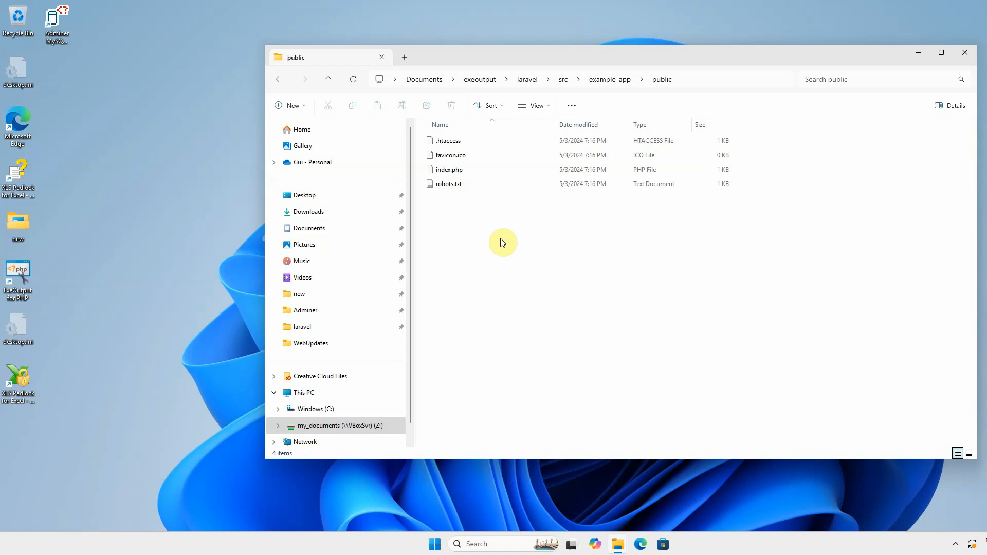
left_click(450, 169)
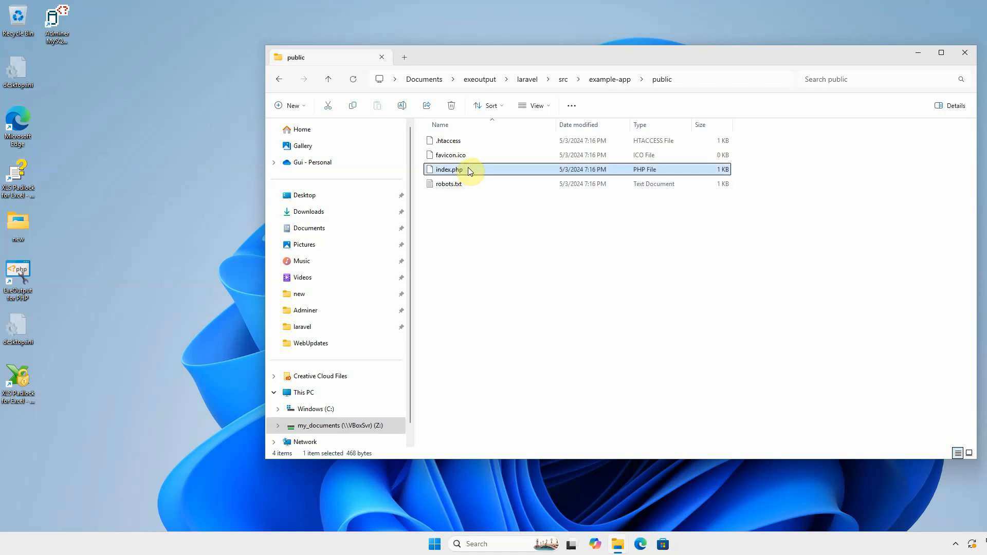
mouse_move(499, 169)
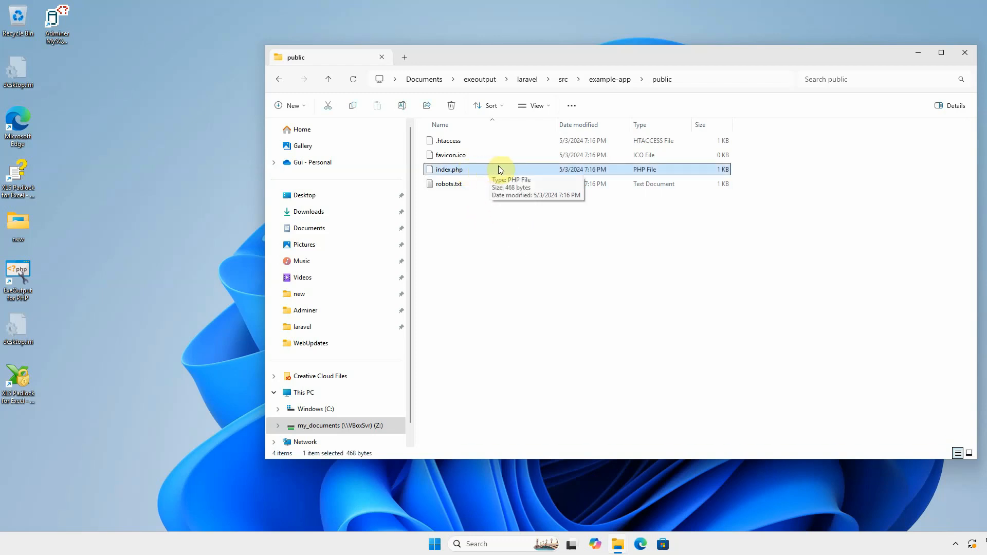
left_click(563, 79)
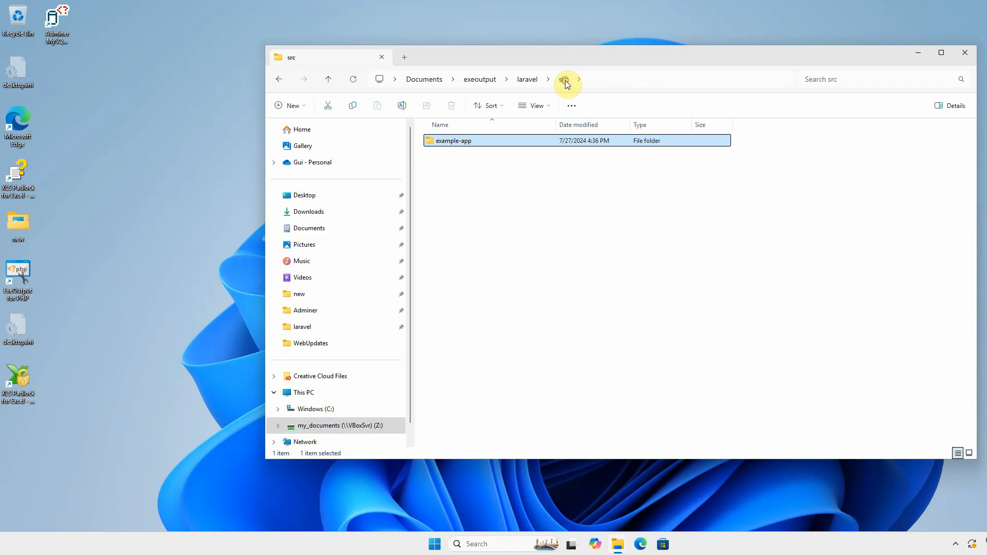
left_click(527, 79)
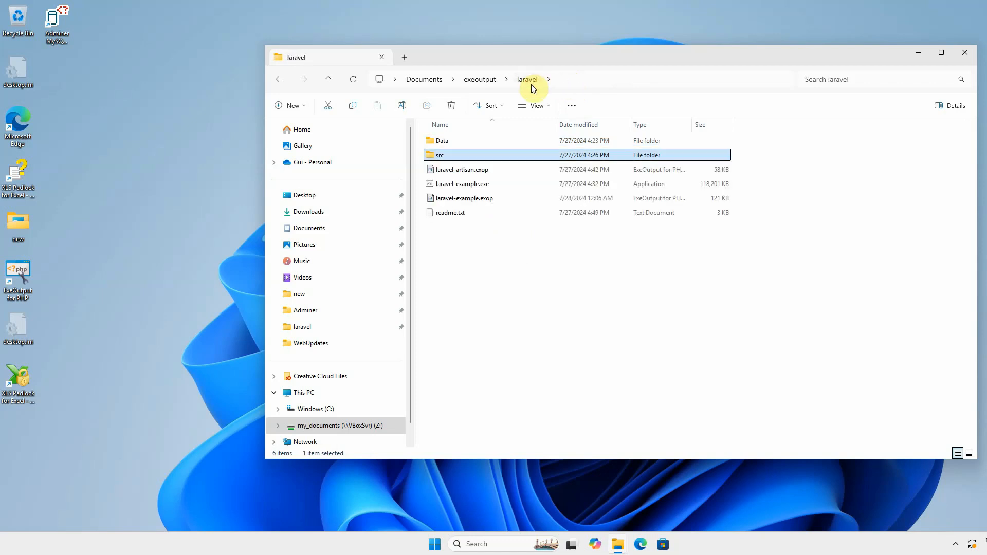
mouse_move(443, 183)
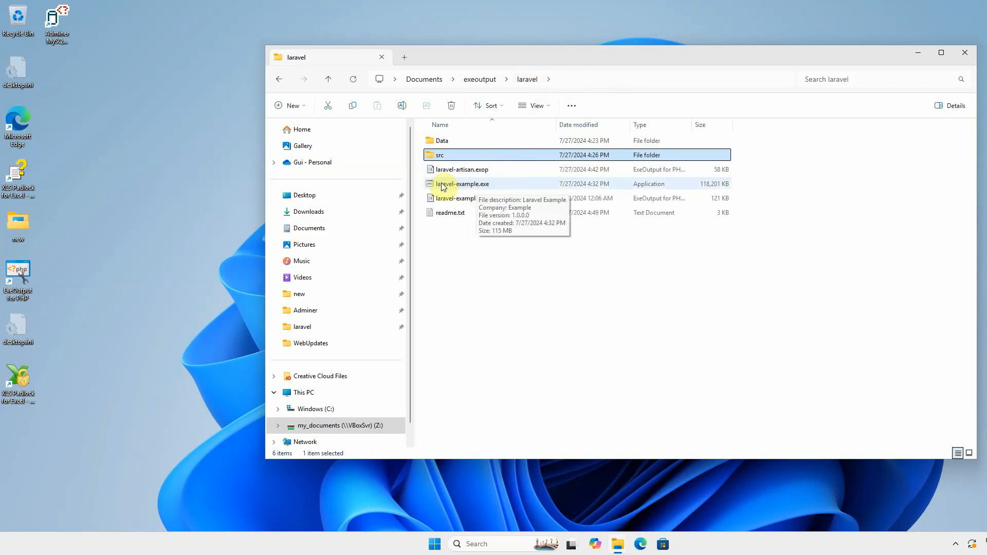
- Run laravel-example.exe from the laravel folder to show the Laravel welcome page
double_click(463, 184)
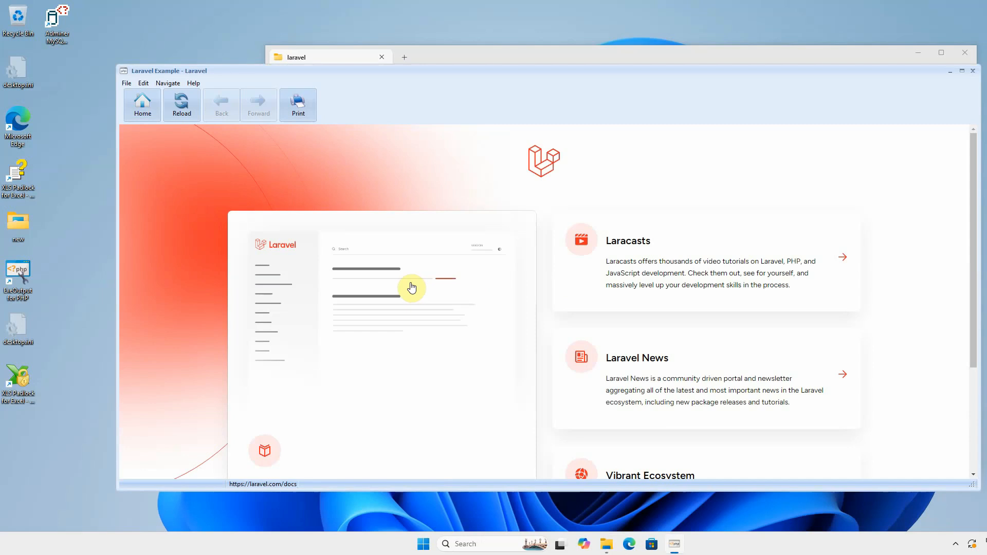
- Scroll the app's start page, then open laravel-example.exop in ExeOutput for PHP
scroll("down", 3)
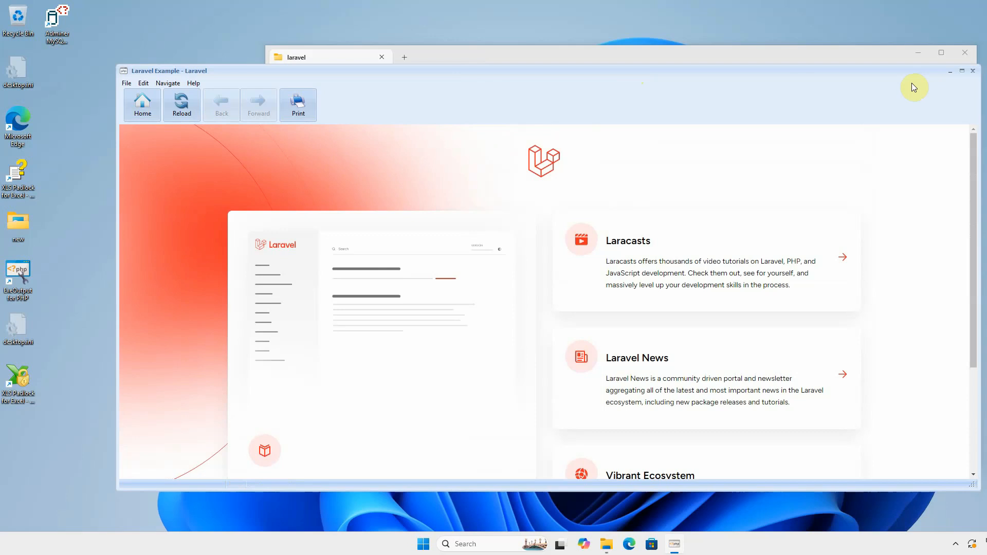
mouse_move(660, 65)
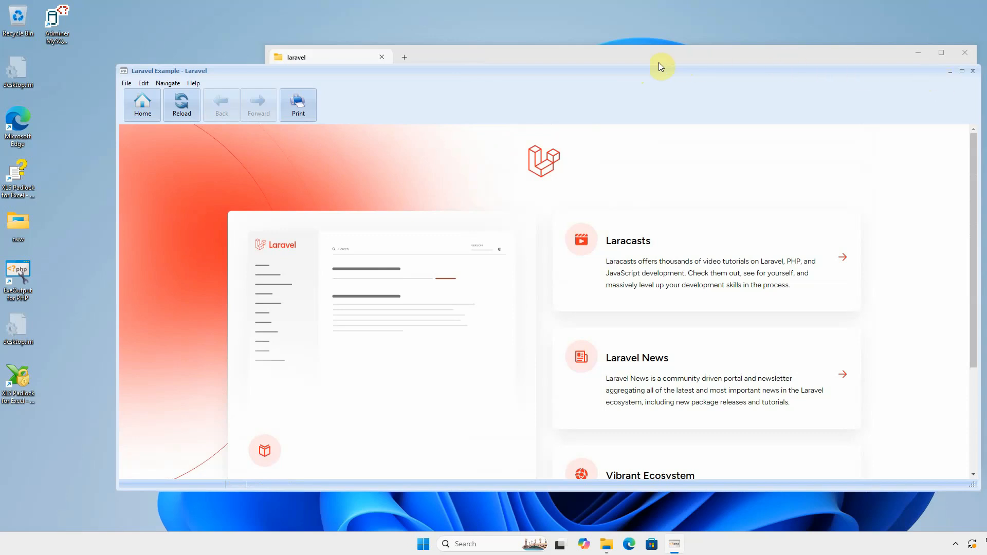
mouse_move(671, 245)
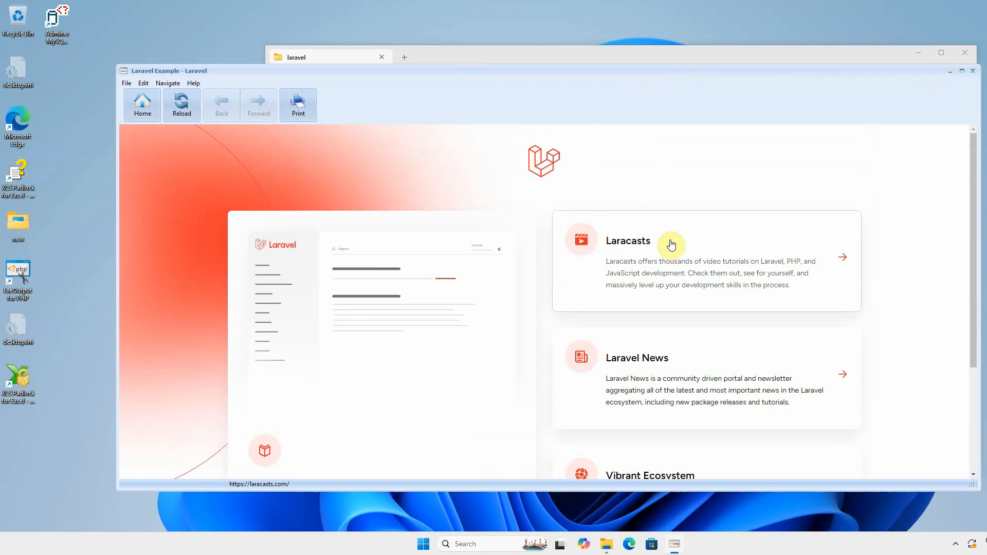
mouse_move(675, 287)
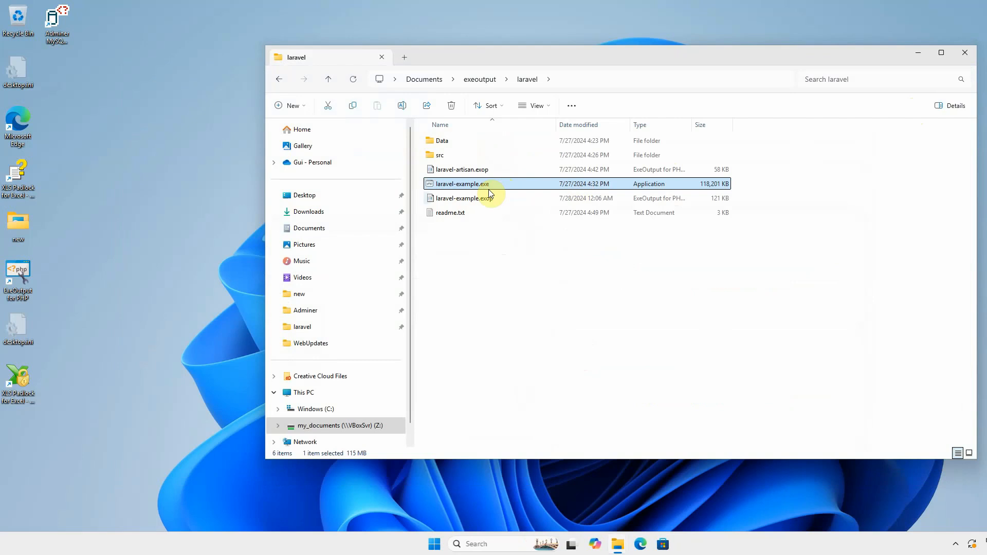
left_click(463, 198)
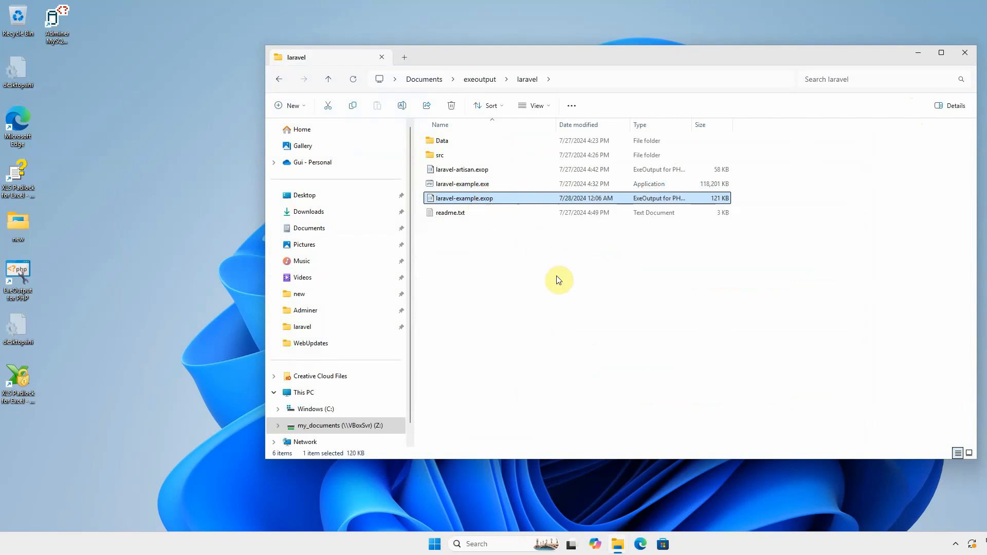
double_click(464, 198)
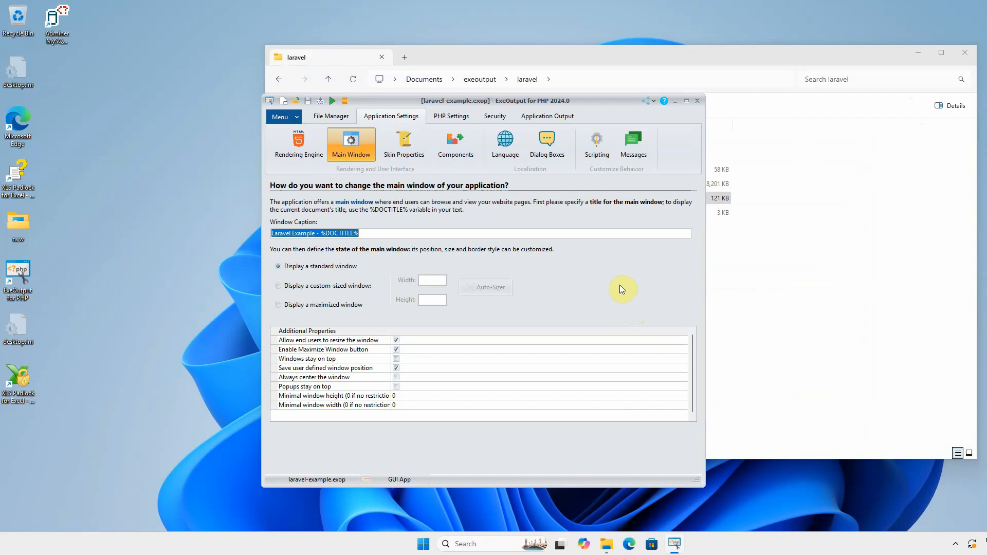
mouse_move(597, 288)
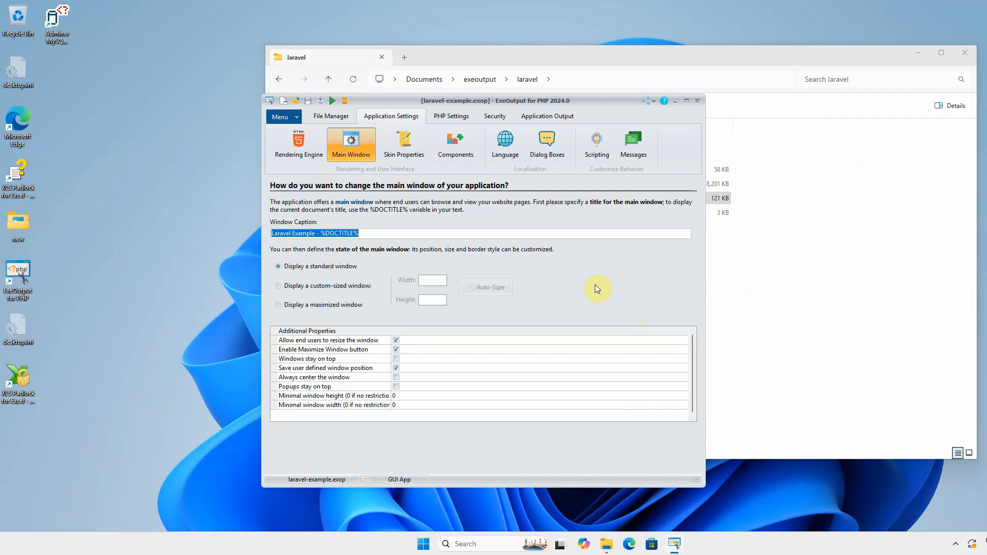
mouse_move(567, 115)
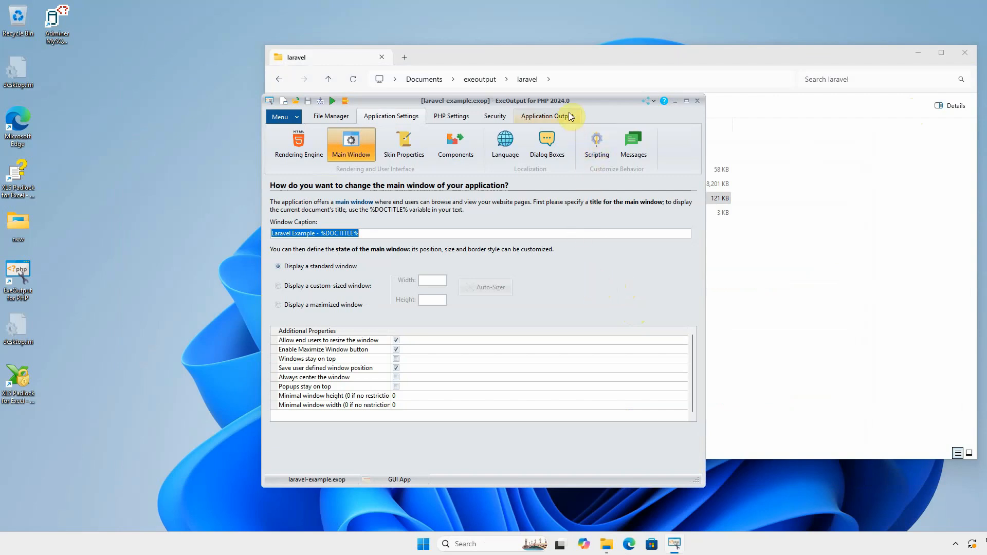
- Set the output EXE to laravel-example1.exe in Documents\exeoutput\laravel
left_click(544, 115)
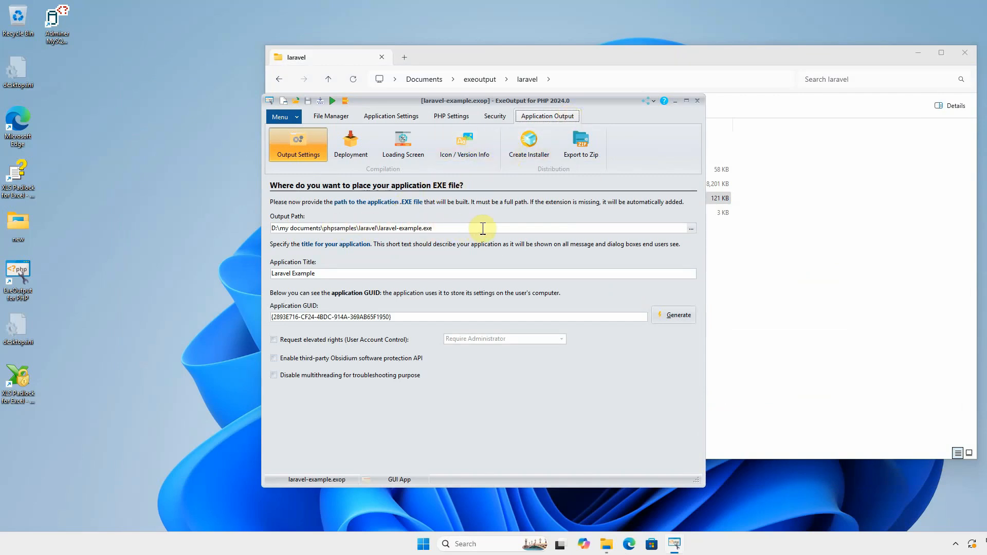
mouse_move(692, 228)
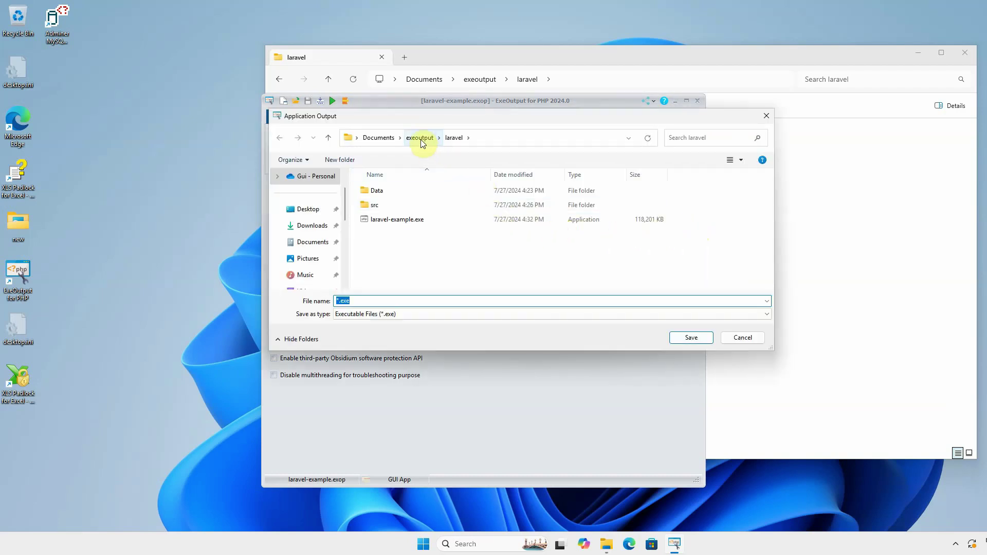
left_click(397, 219)
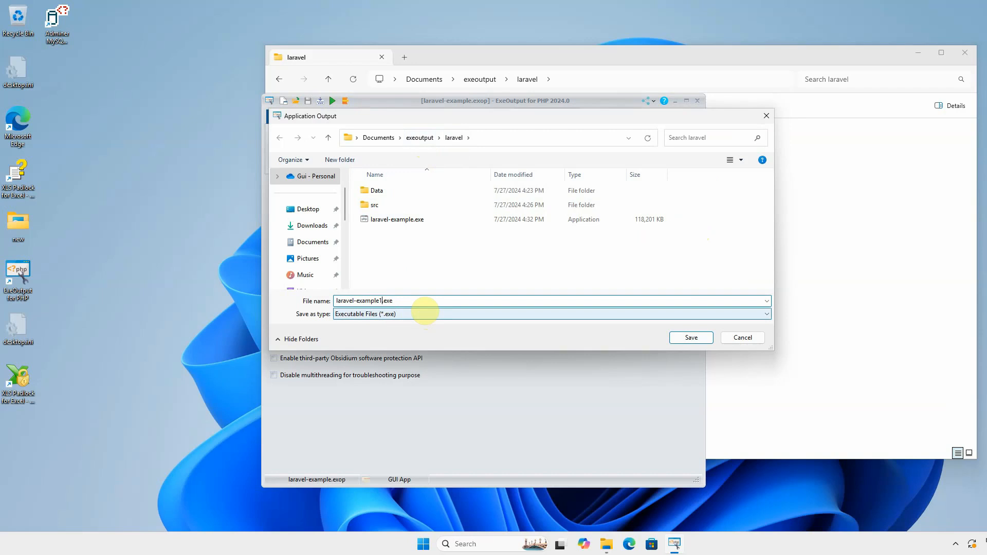
left_click(691, 338)
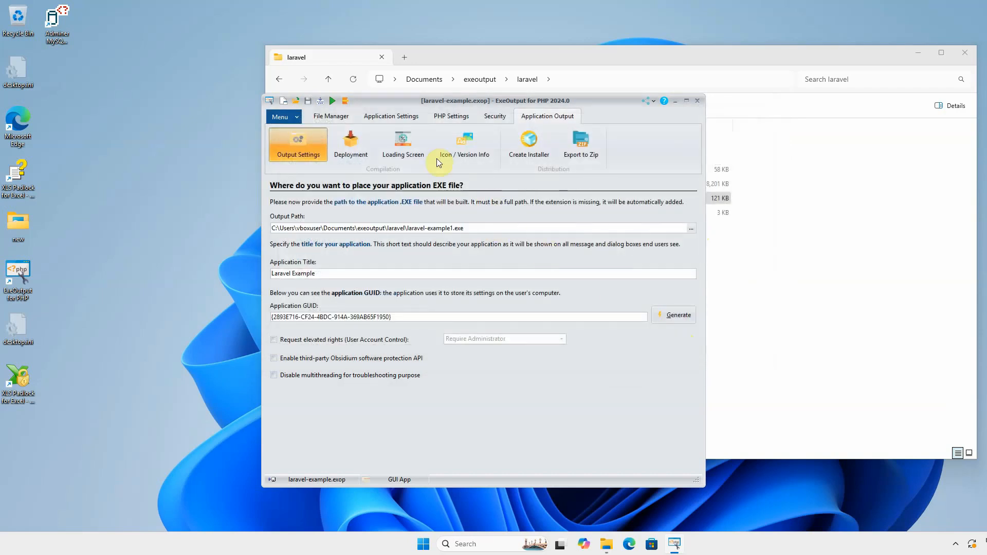
left_click(391, 115)
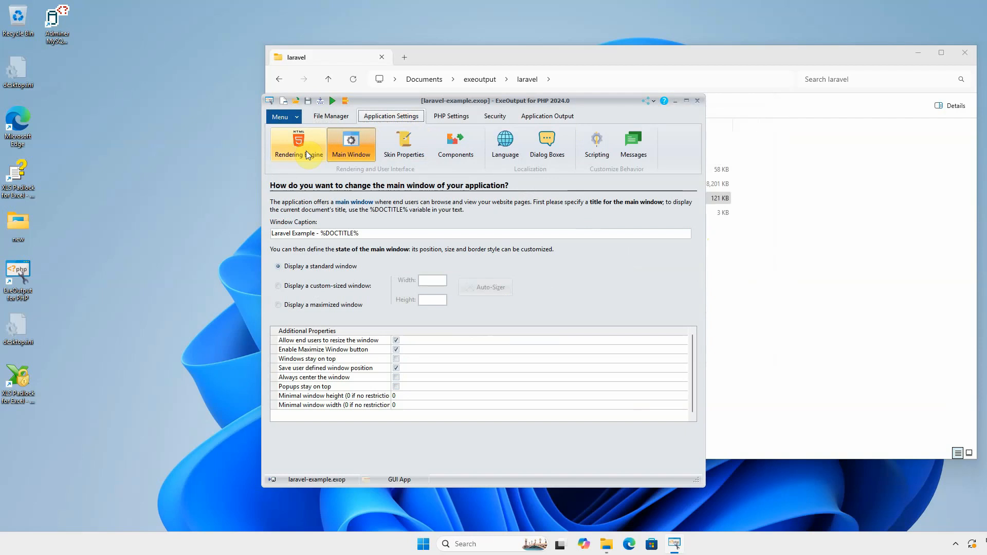
mouse_move(344, 156)
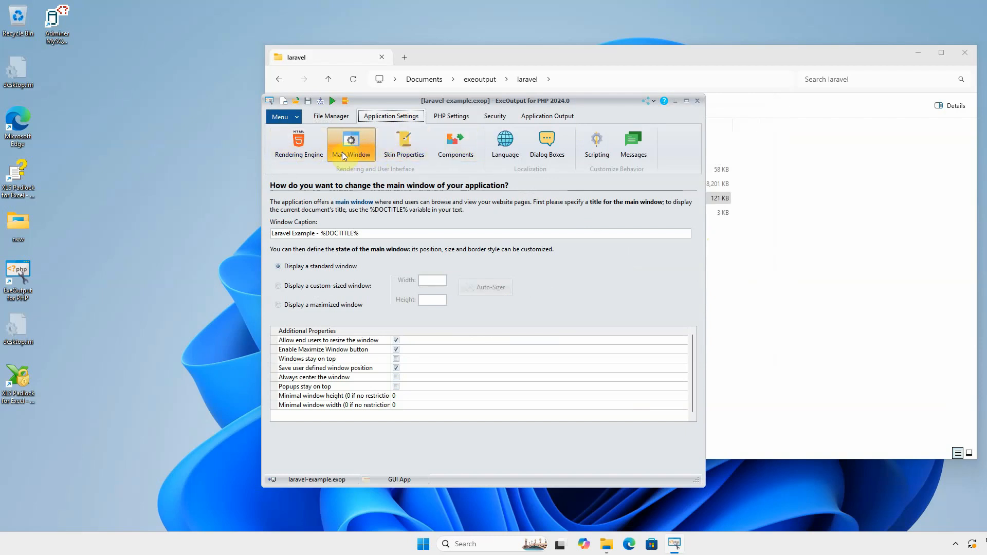
- Review rendering engine, main window, skin and components settings, then show PHP Main Settings
left_click(298, 143)
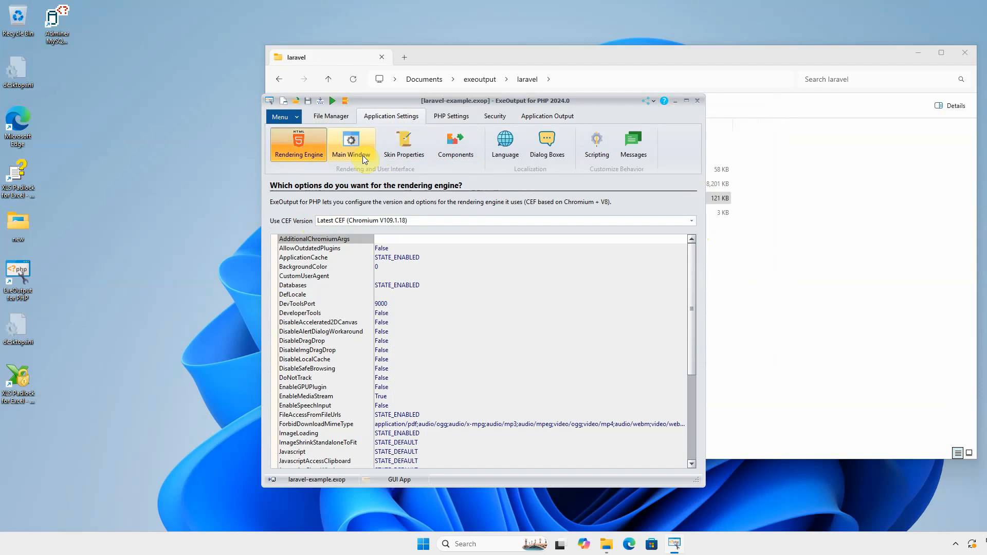
left_click(351, 144)
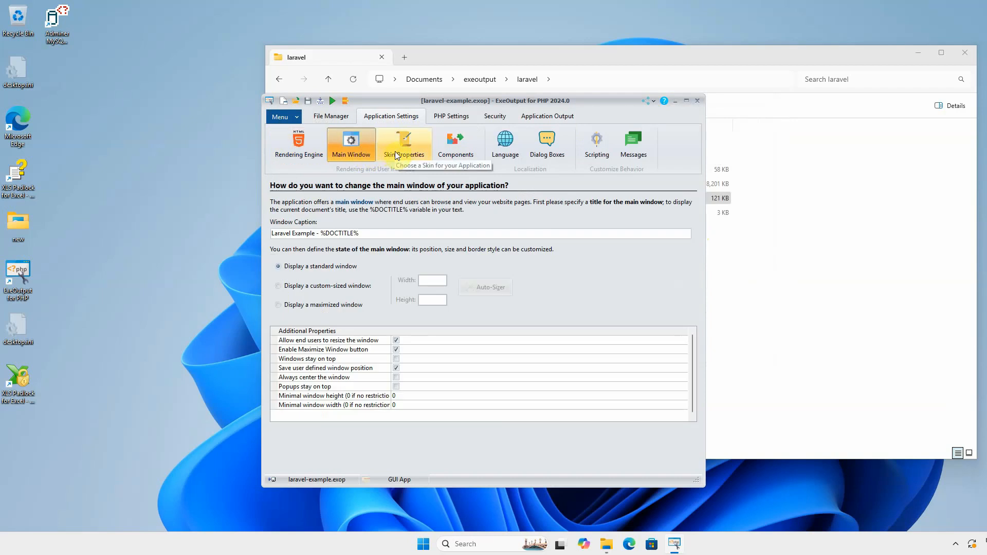
left_click(404, 143)
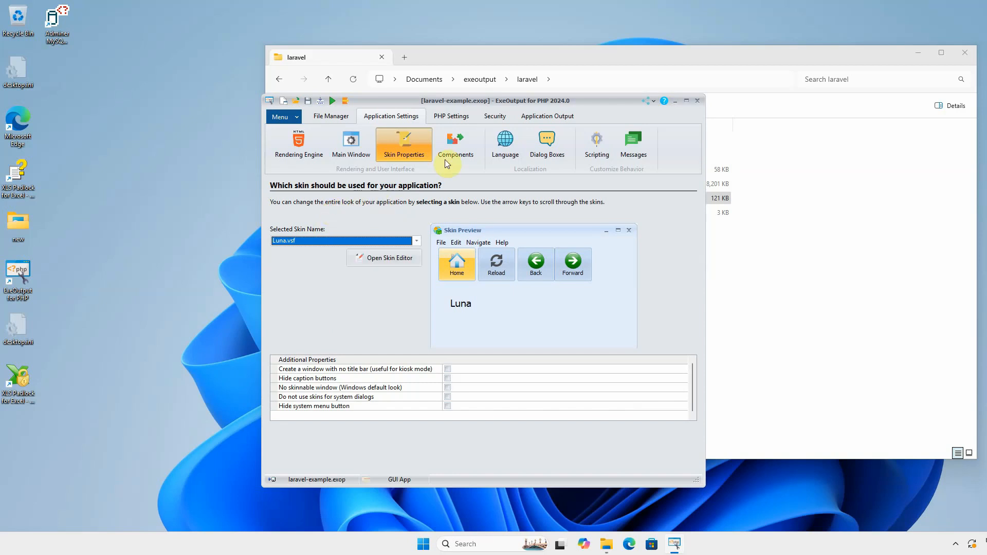
mouse_move(455, 158)
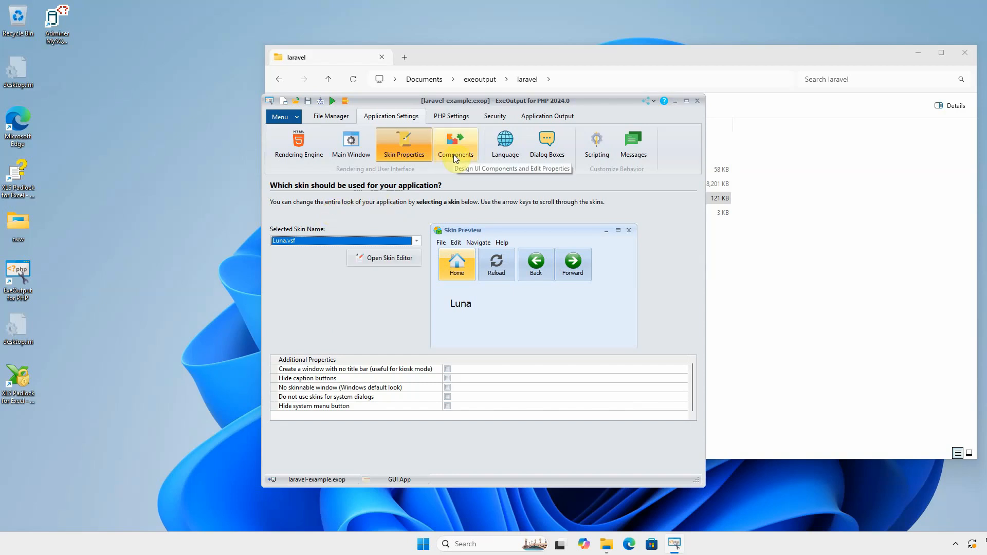
left_click(455, 143)
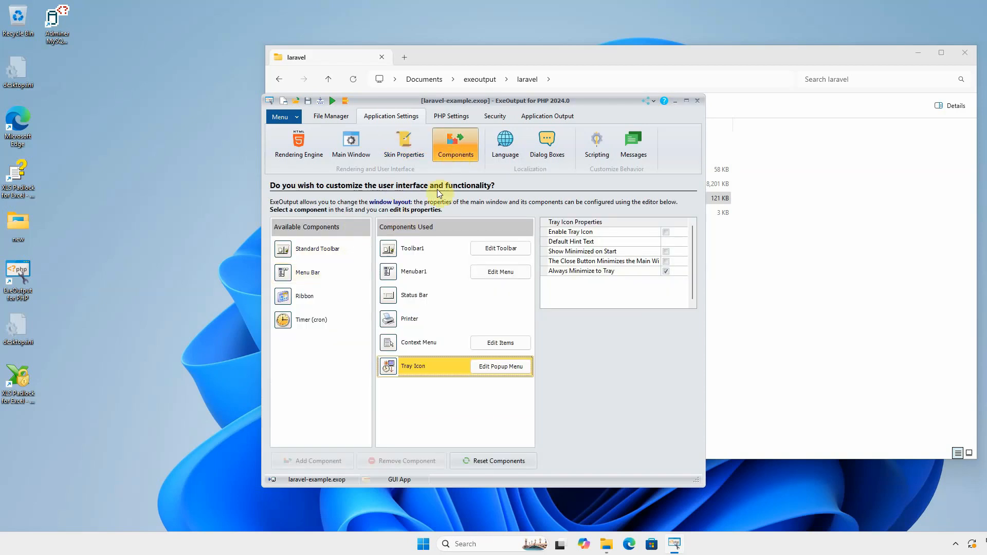
mouse_move(532, 162)
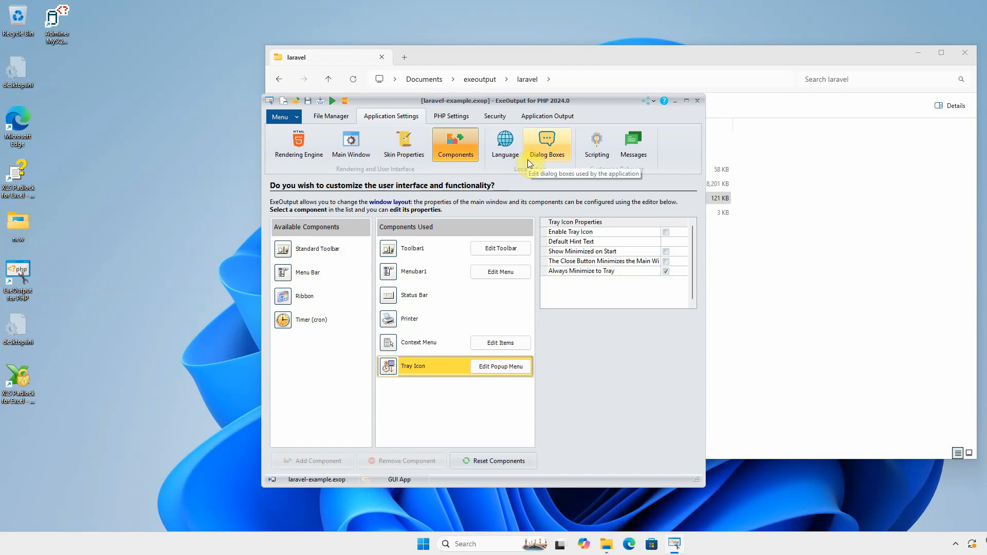
left_click(452, 116)
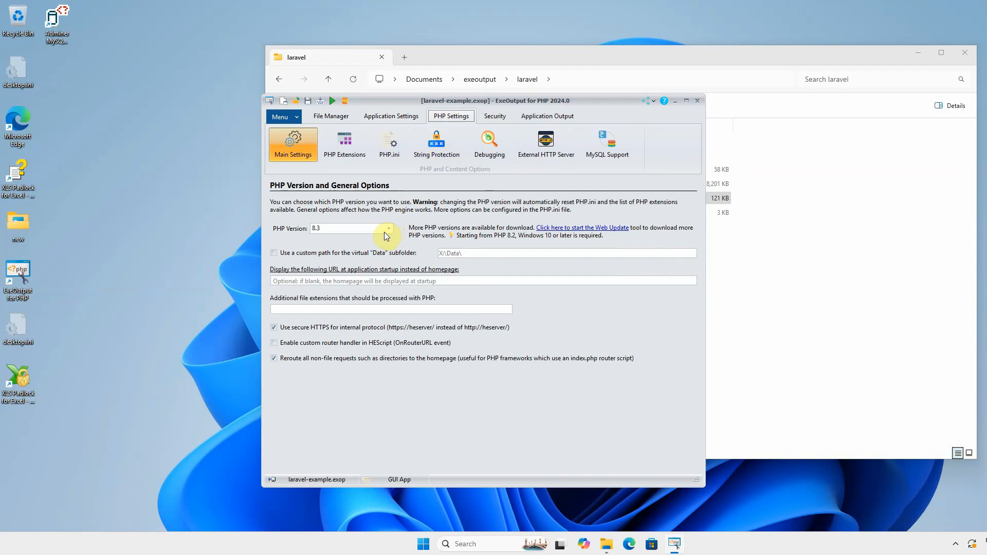
mouse_move(432, 251)
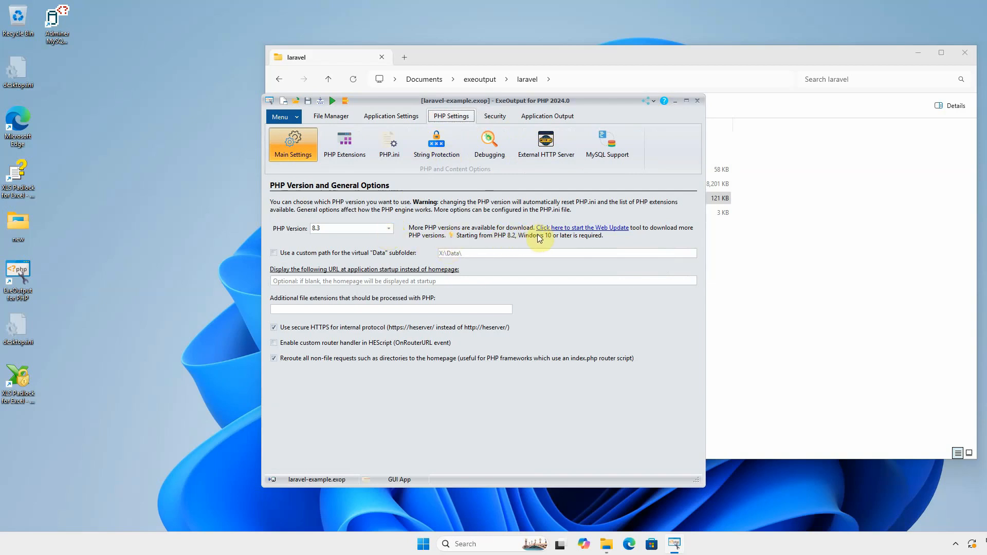
mouse_move(497, 293)
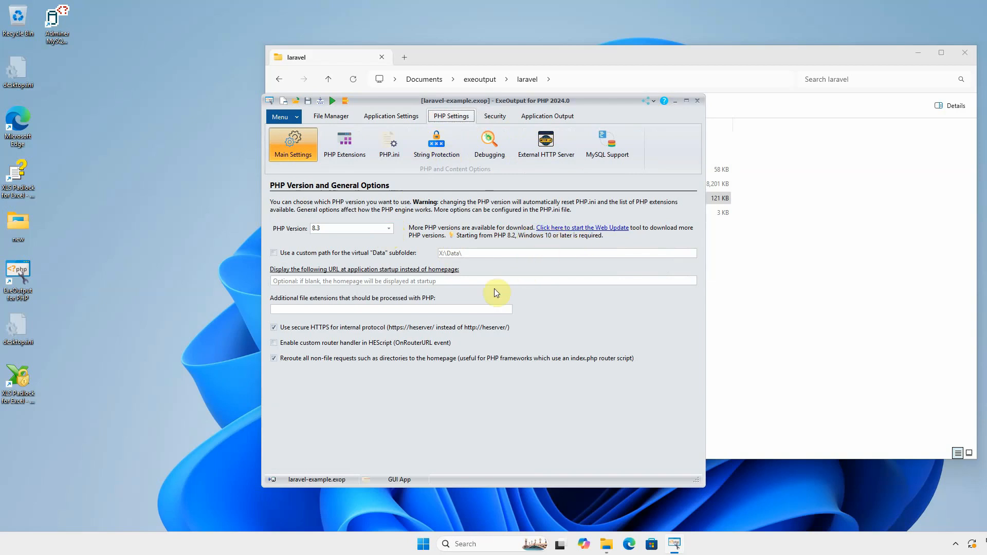
mouse_move(386, 368)
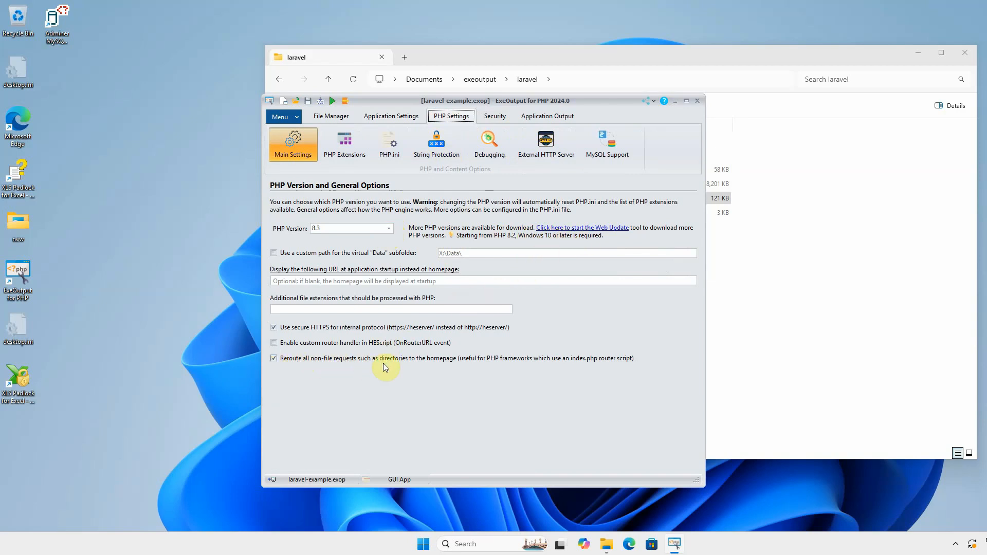
mouse_move(498, 367)
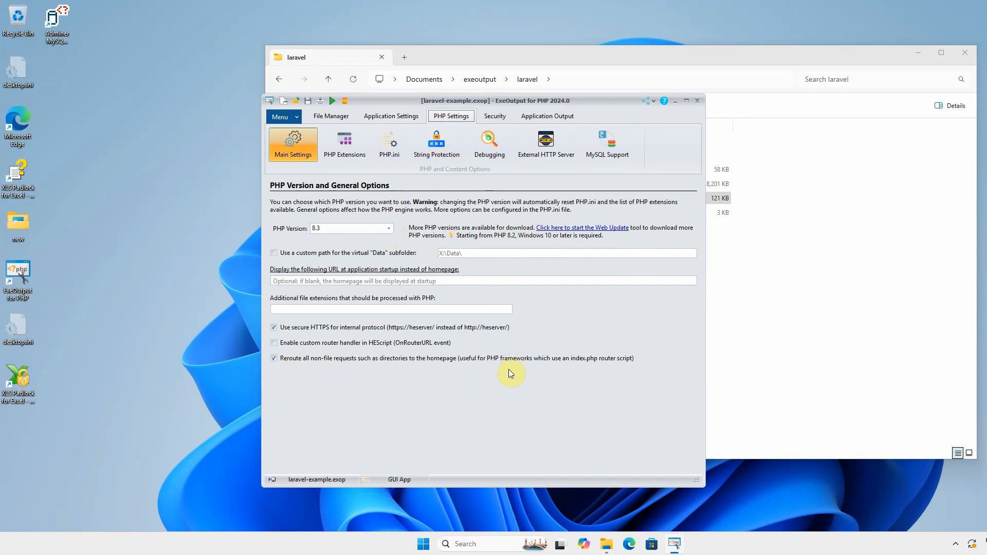
mouse_move(508, 405)
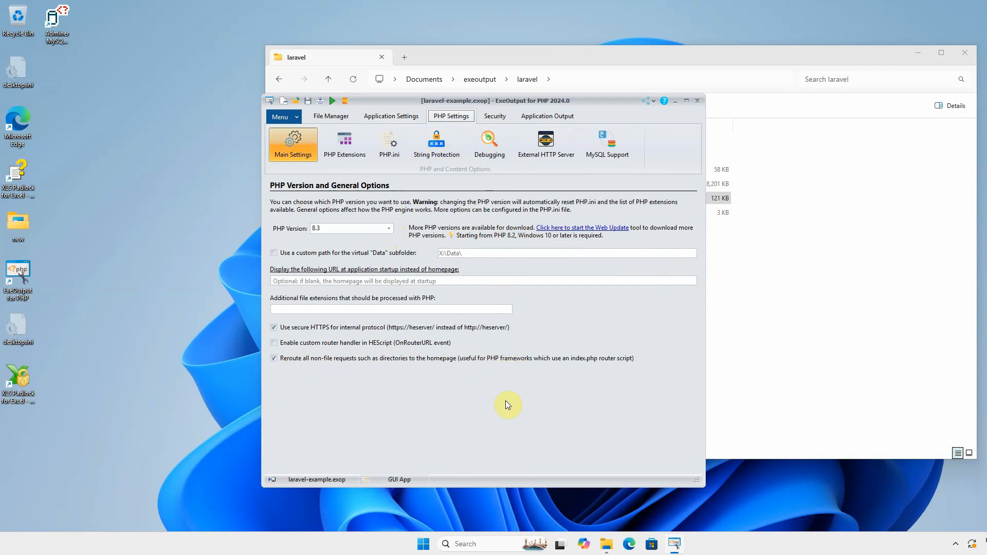
left_click(273, 358)
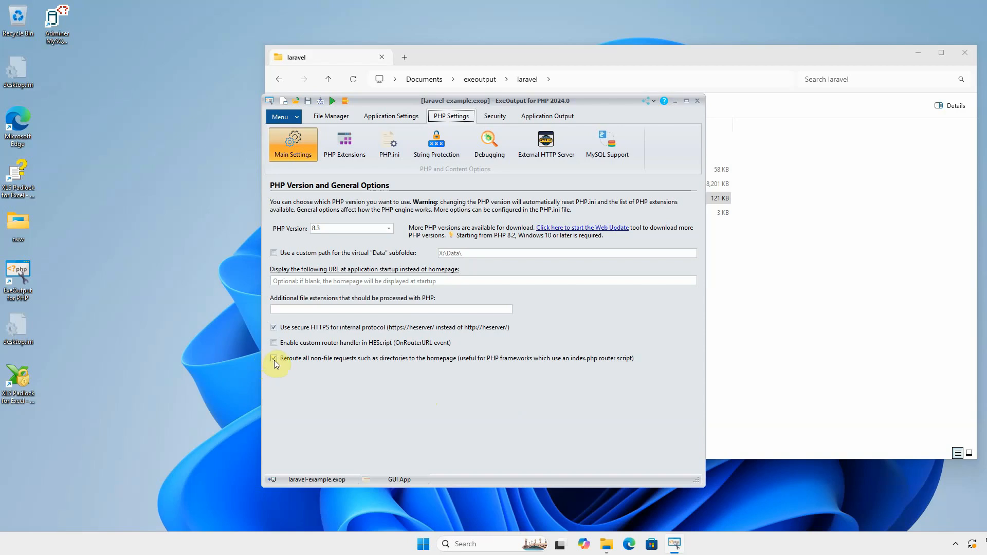
left_click(273, 359)
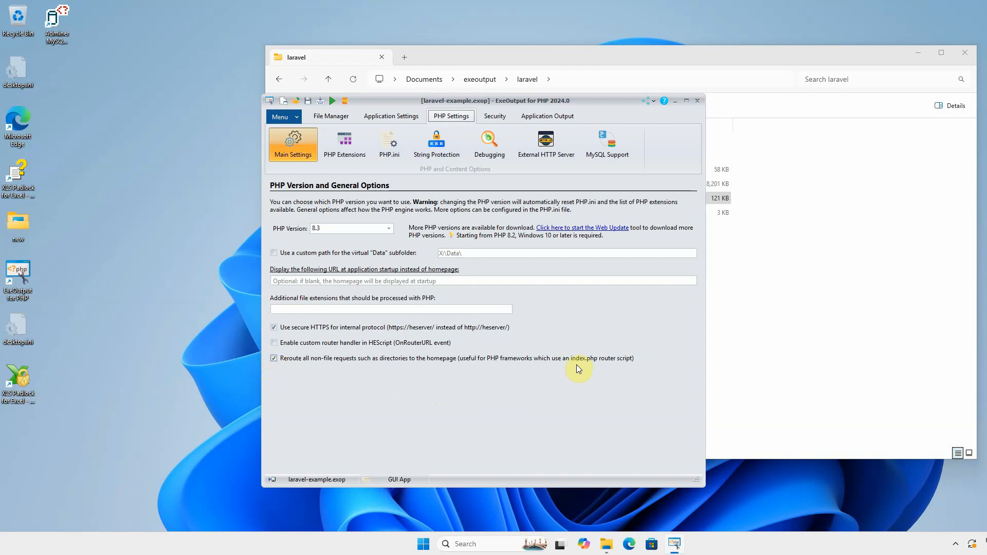
mouse_move(596, 363)
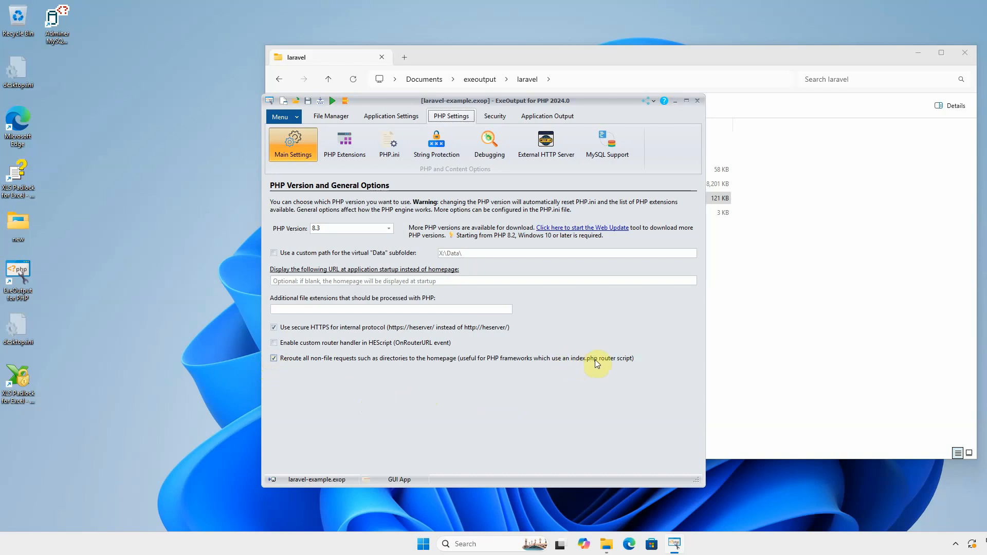
mouse_move(371, 162)
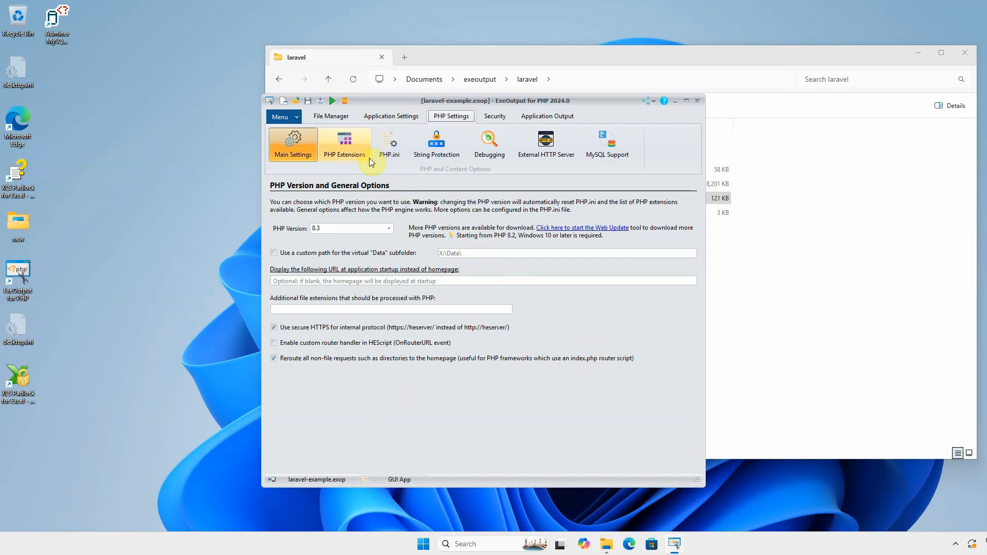
- Set php_gd.dll in the PHP Extensions list to compile into the EXE
left_click(345, 144)
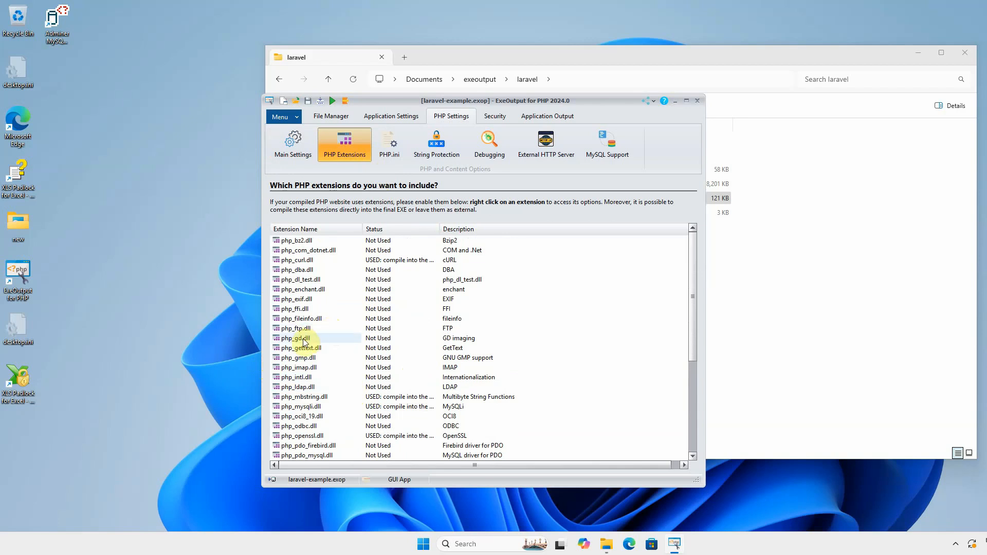
right_click(295, 338)
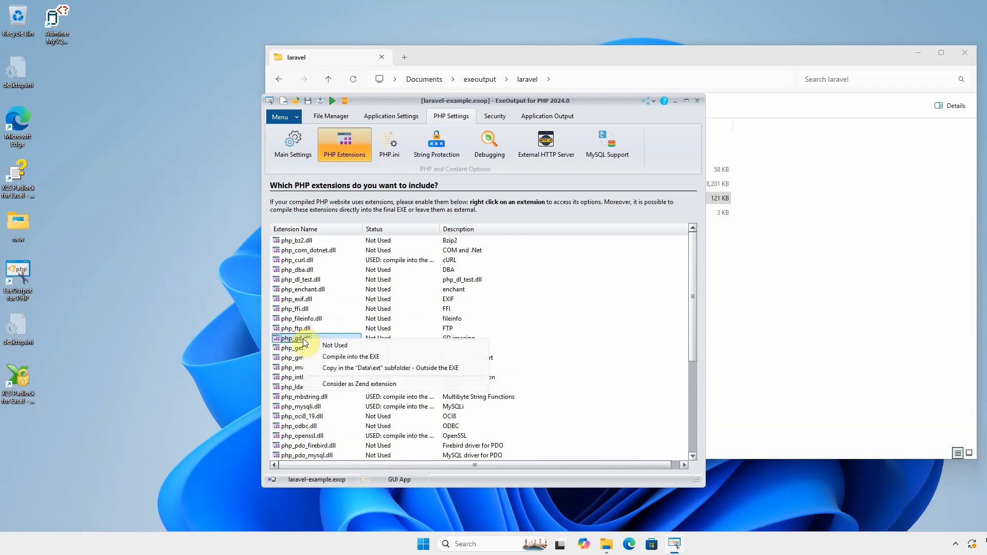
left_click(351, 357)
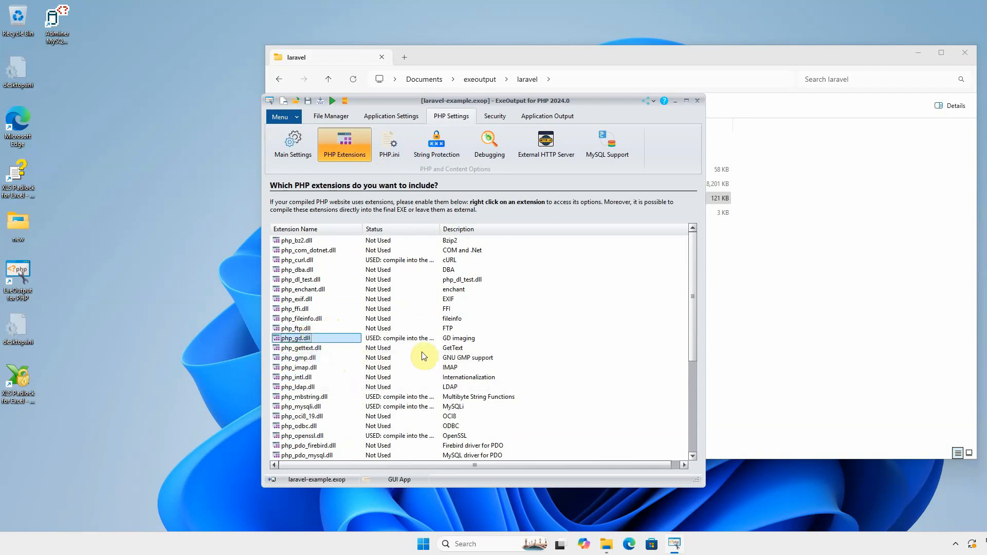
mouse_move(486, 340)
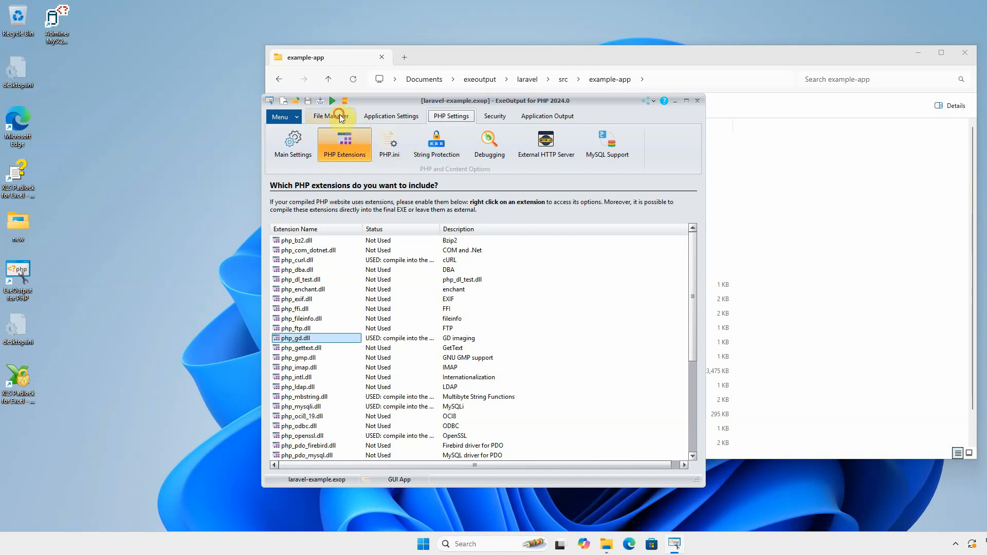
- In File Manager, confirm vendor's properties keep it external in the Data subfolder
left_click(331, 116)
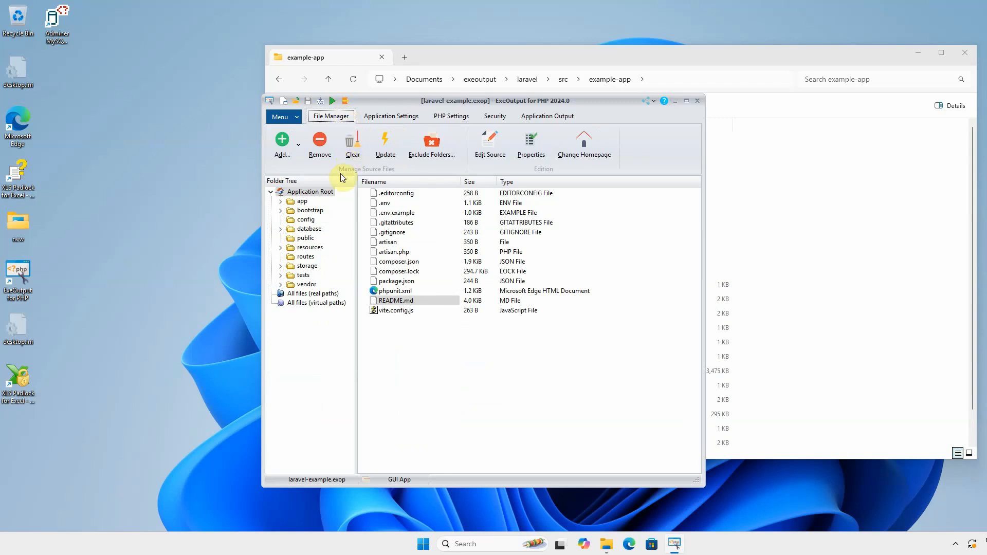
mouse_move(316, 265)
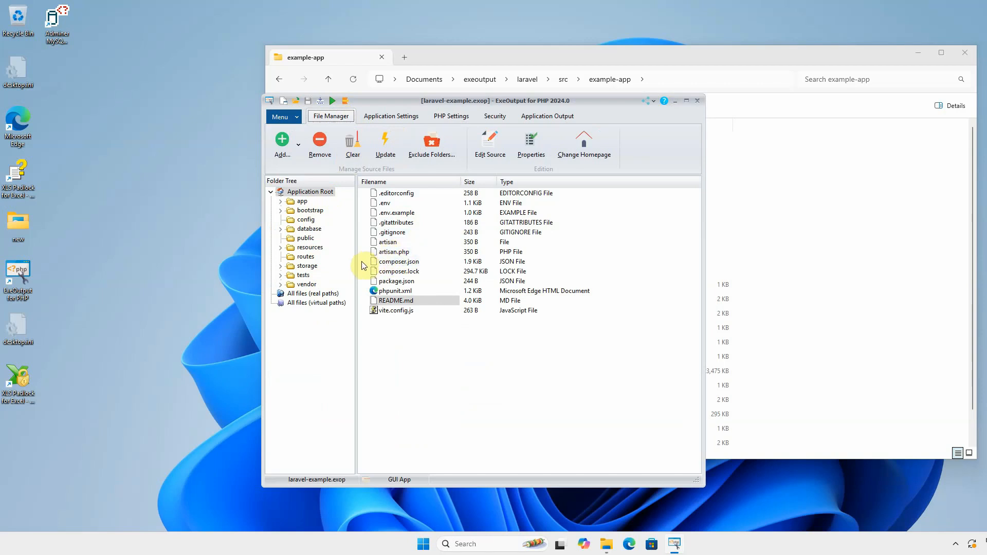
mouse_move(322, 267)
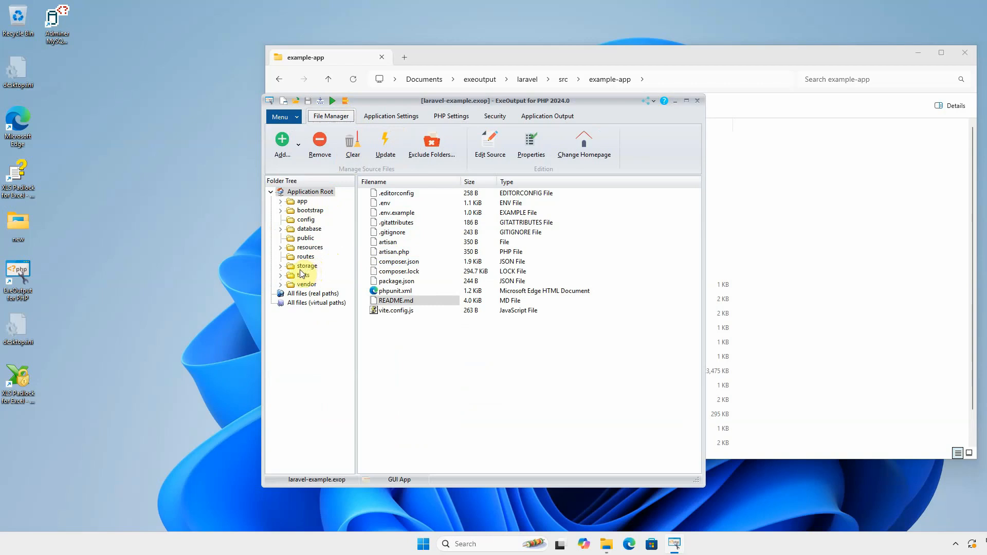
left_click(306, 285)
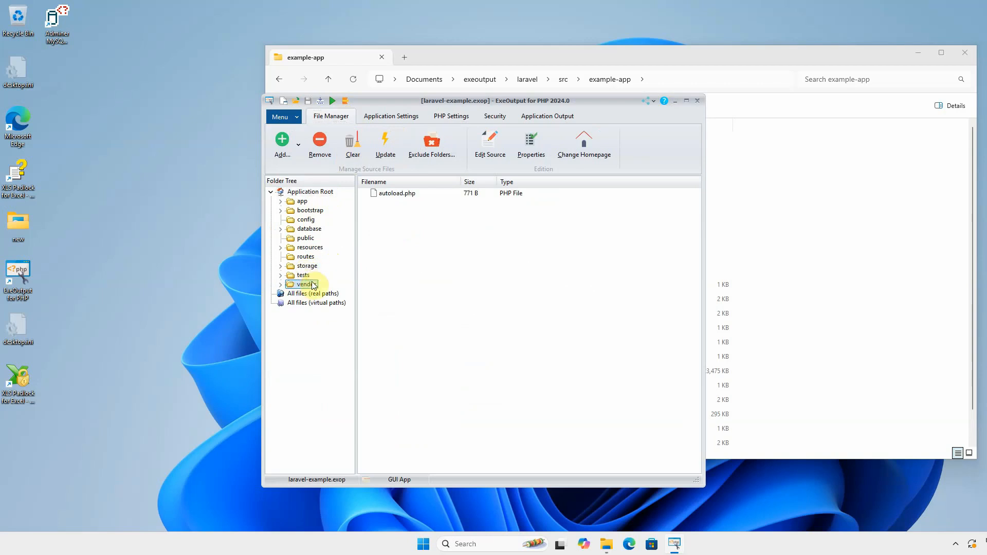
left_click(531, 141)
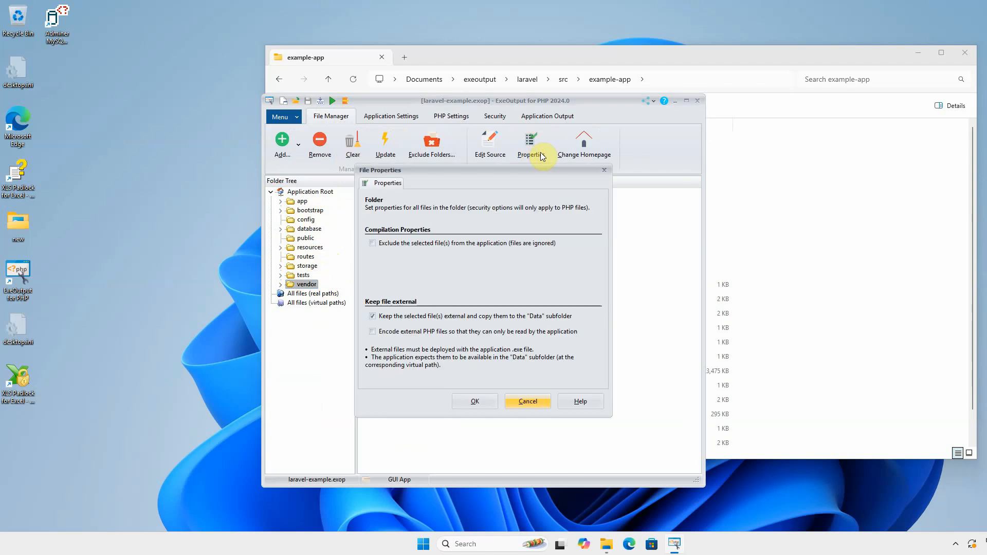
mouse_move(400, 317)
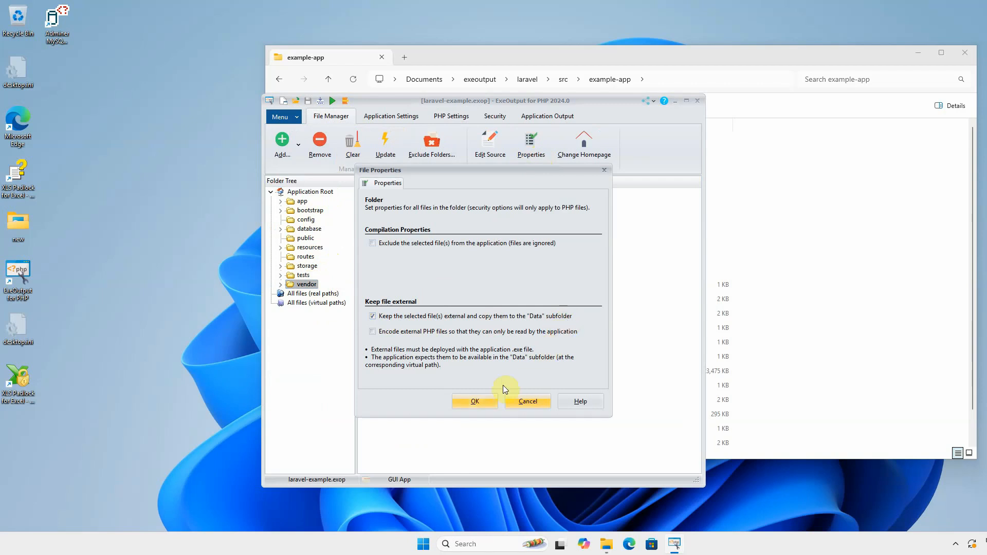
left_click(475, 402)
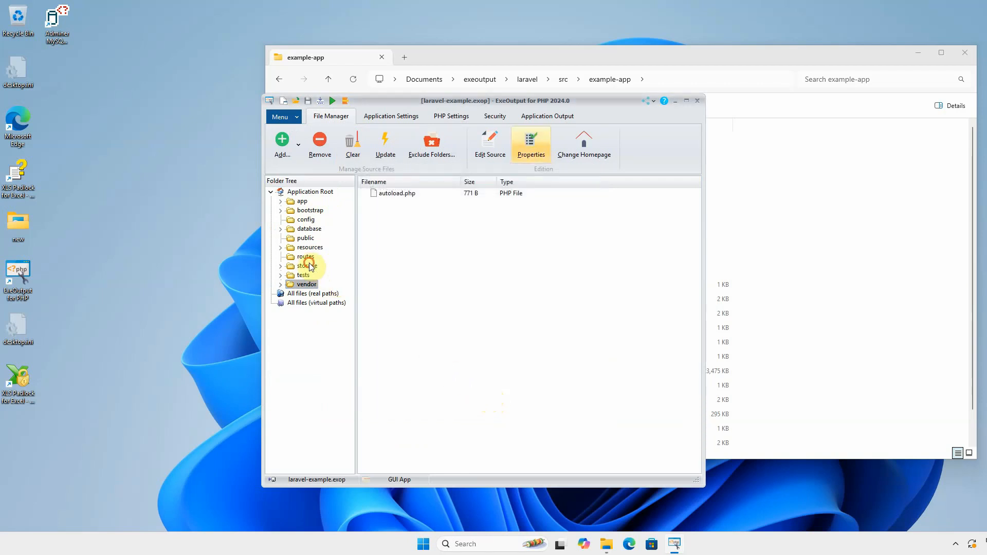
- Browse the public folder, then the database folder containing database.sqlite
left_click(305, 238)
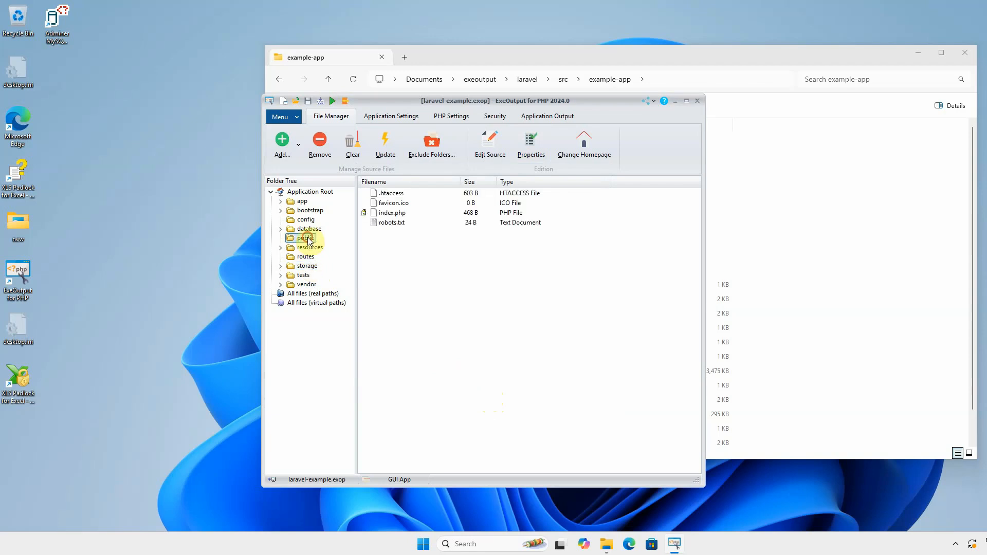
left_click(309, 229)
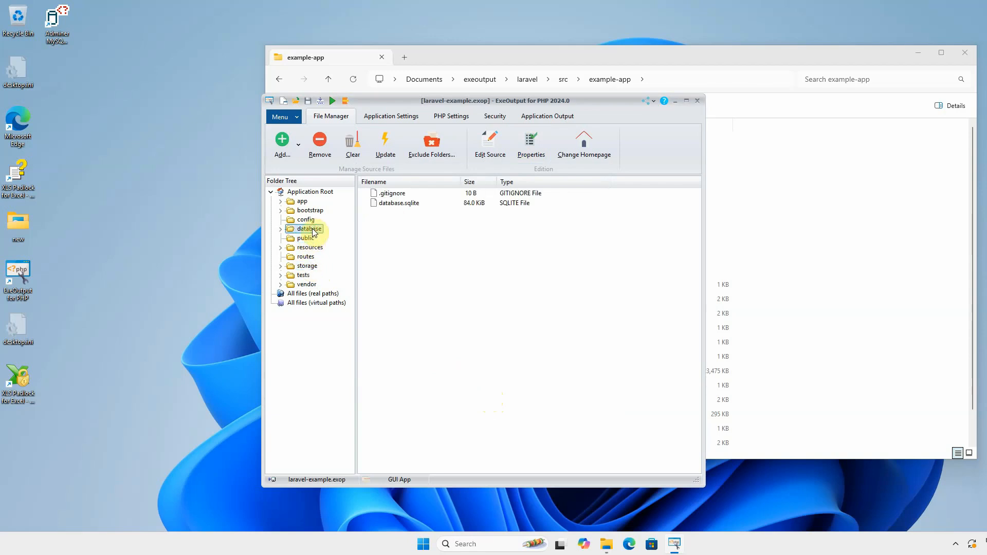
left_click(307, 229)
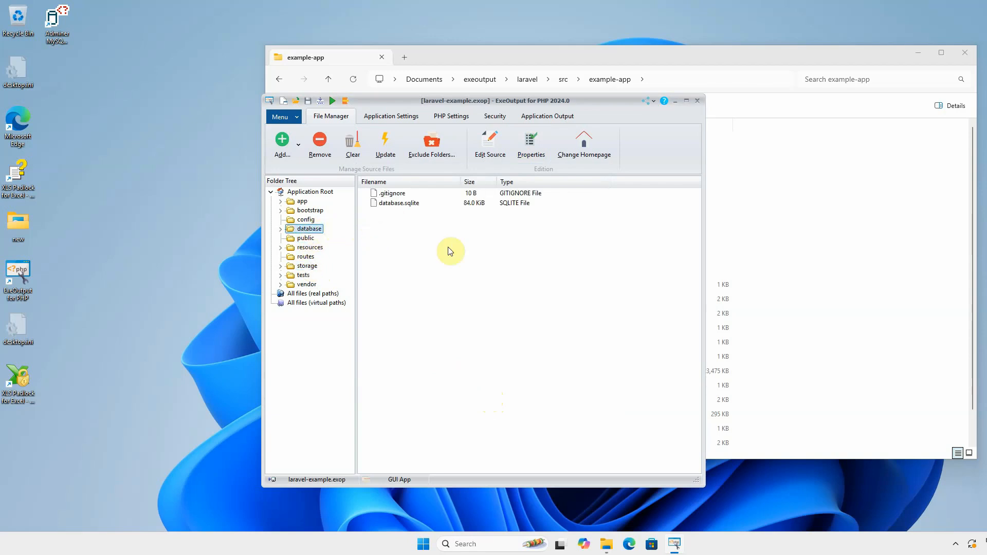
mouse_move(409, 176)
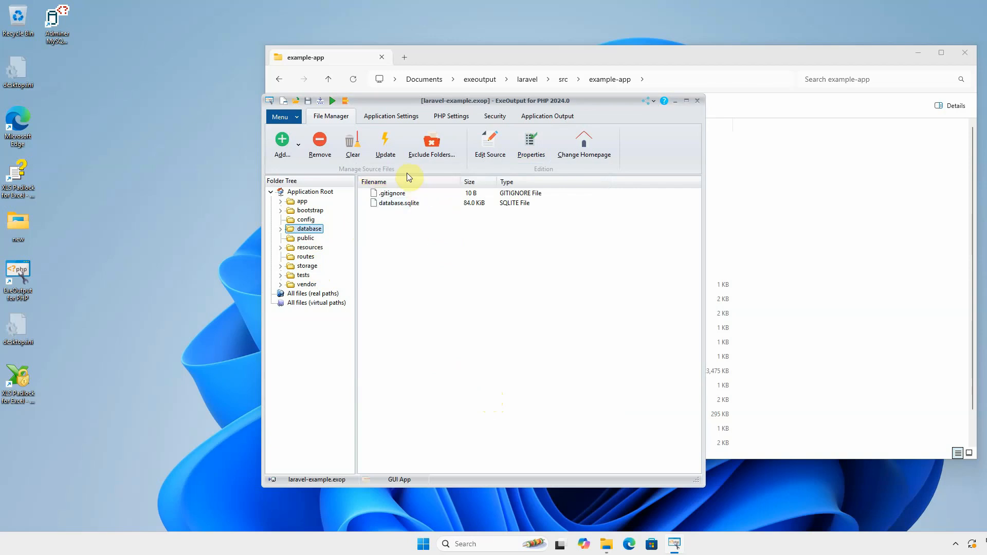
- Update the File Manager's source file list from the project folder on disk
left_click(385, 141)
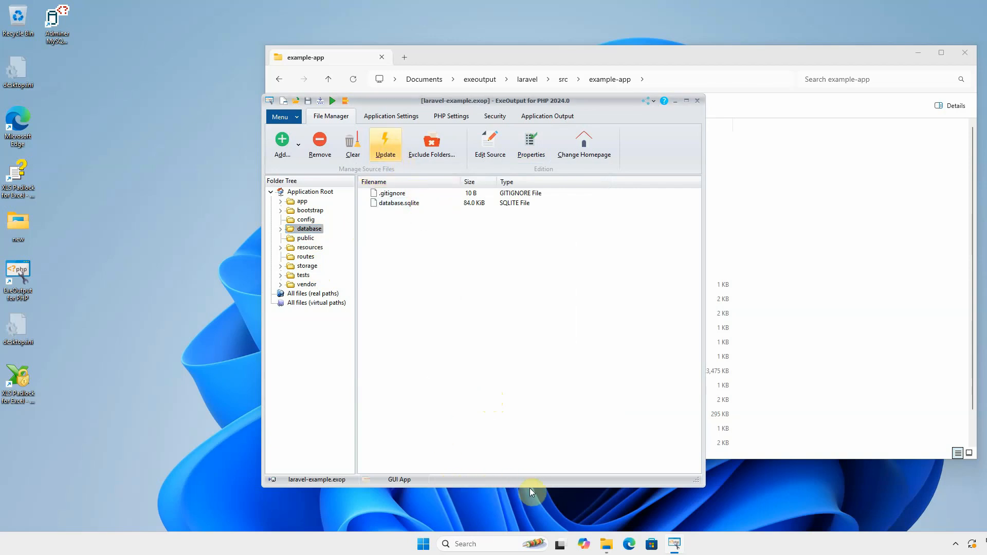
mouse_move(484, 318)
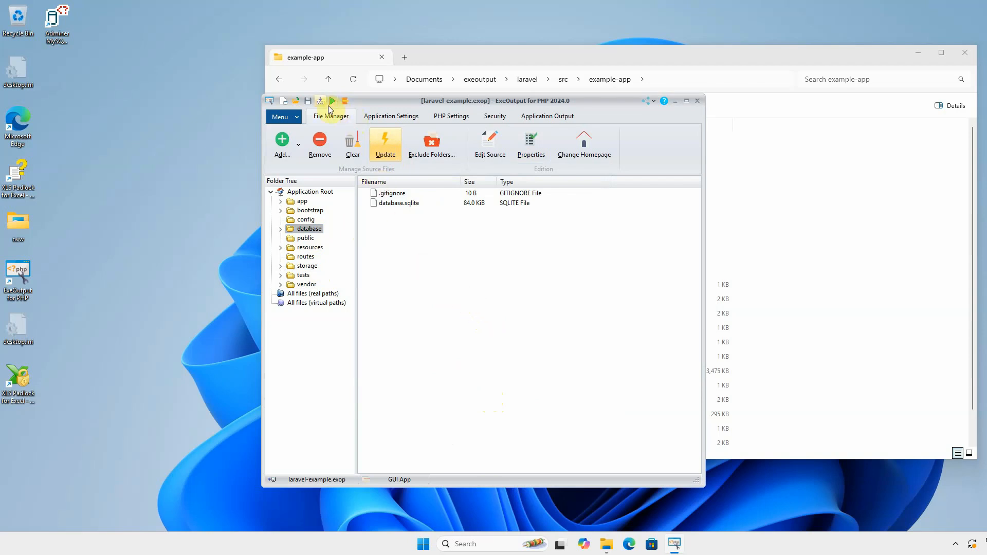
- Compile the project and launch the built Laravel app window
left_click(332, 100)
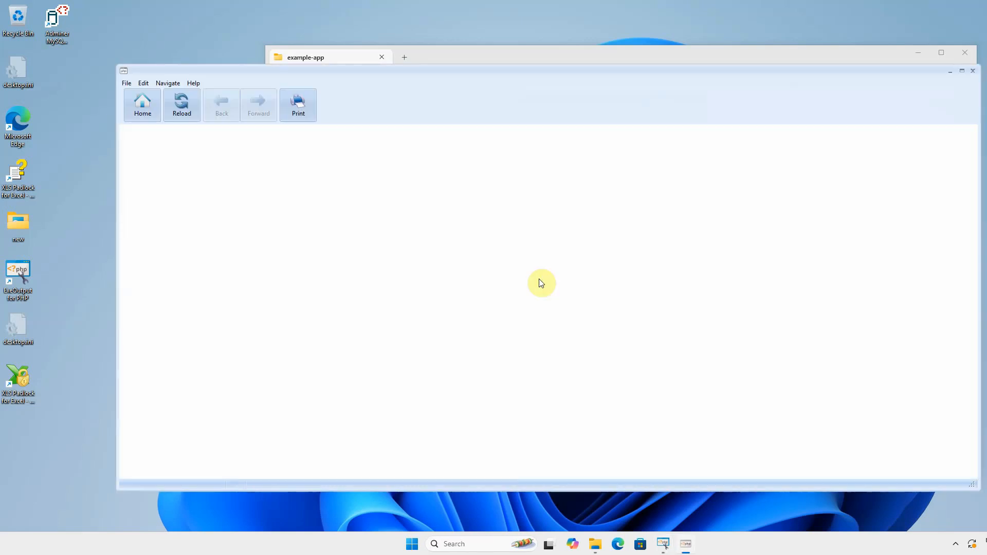
mouse_move(565, 284)
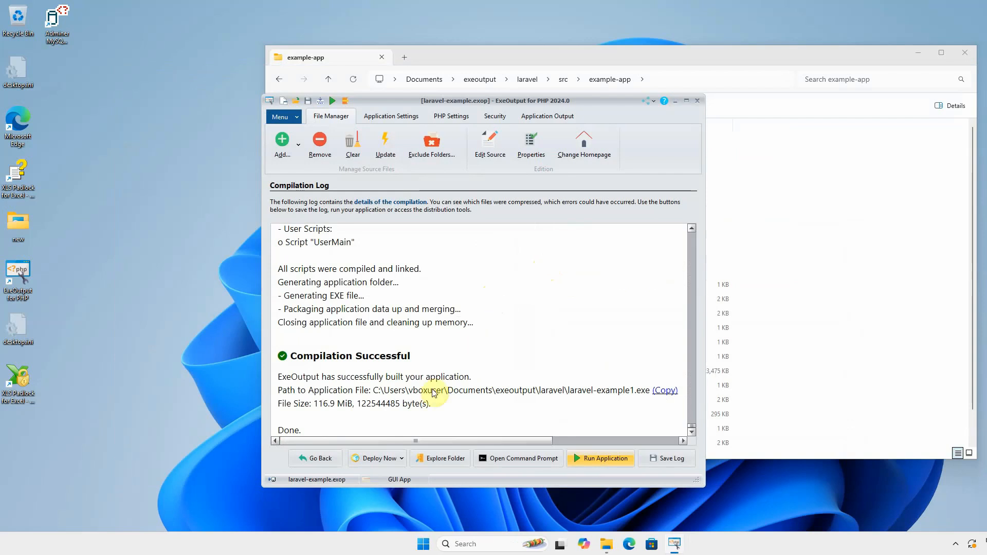
mouse_move(387, 462)
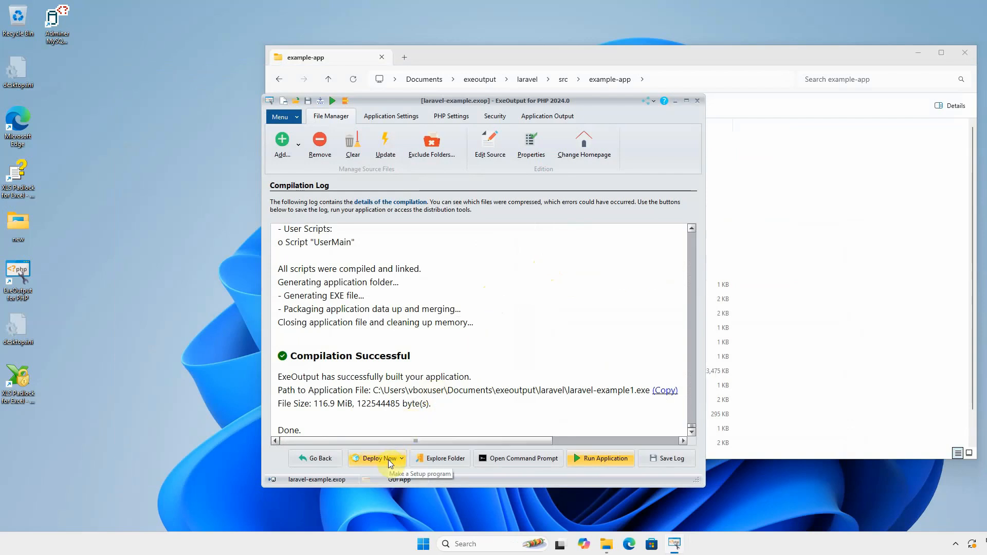
- Export the application via Deploy Now as 'laravel app' zip in the laravel folder
left_click(377, 459)
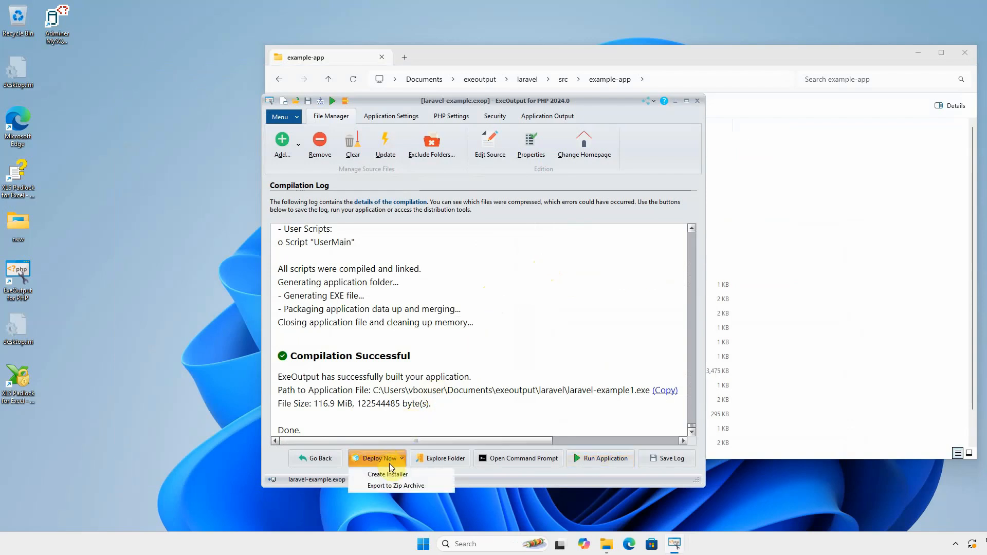
mouse_move(395, 485)
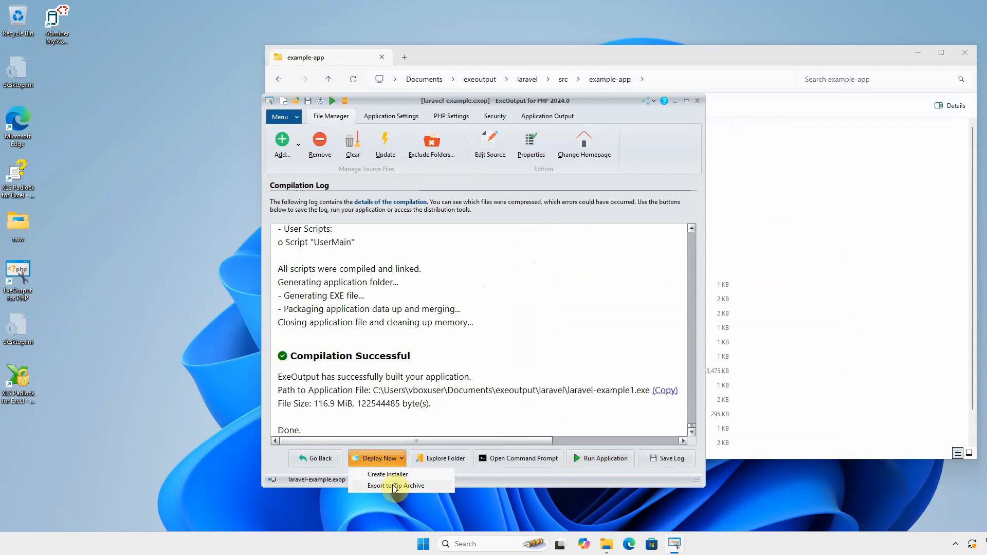
left_click(396, 486)
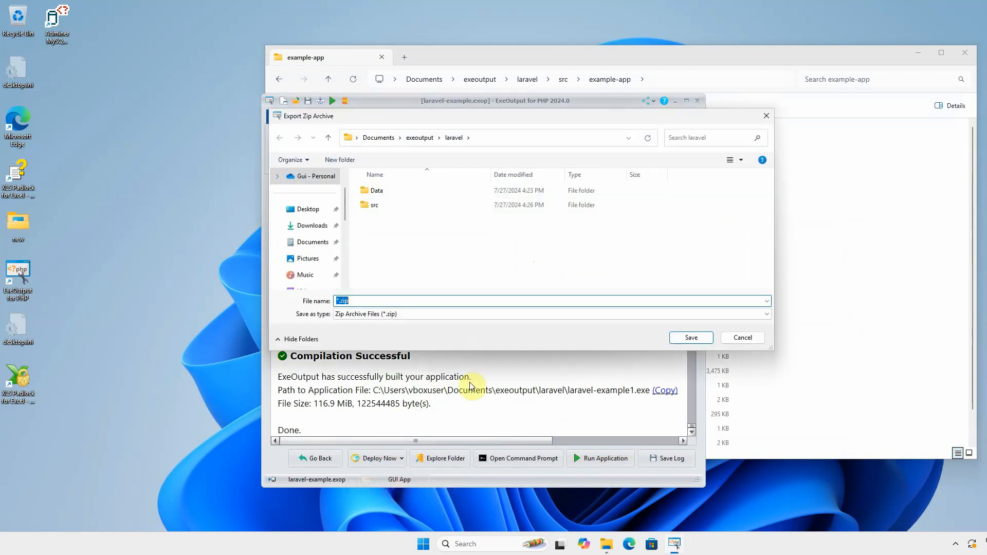
mouse_move(515, 291)
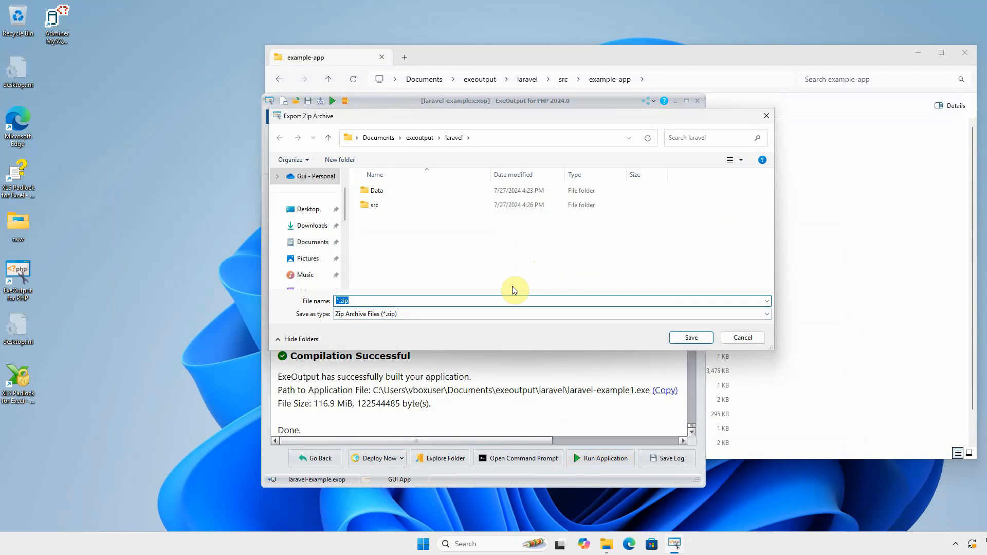
type("laravel app")
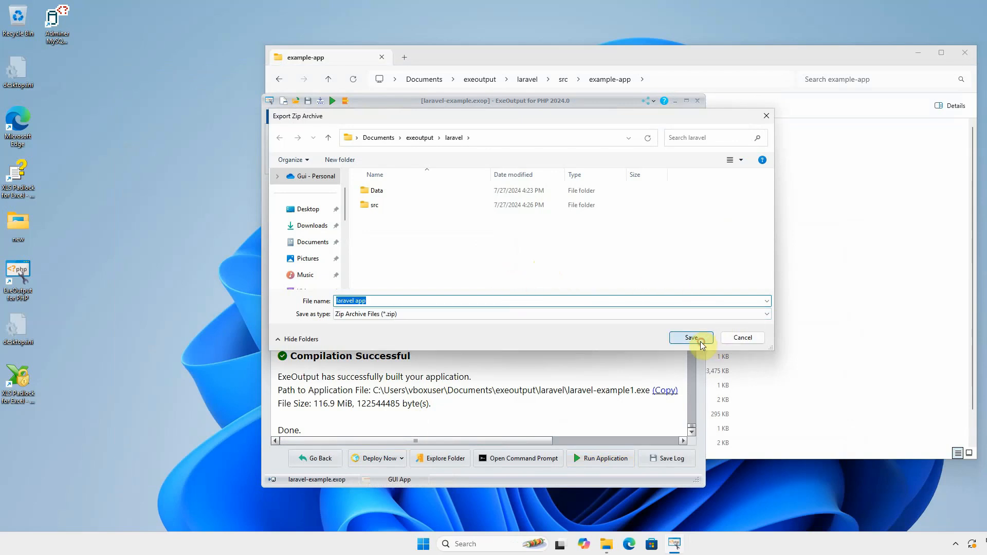
left_click(691, 337)
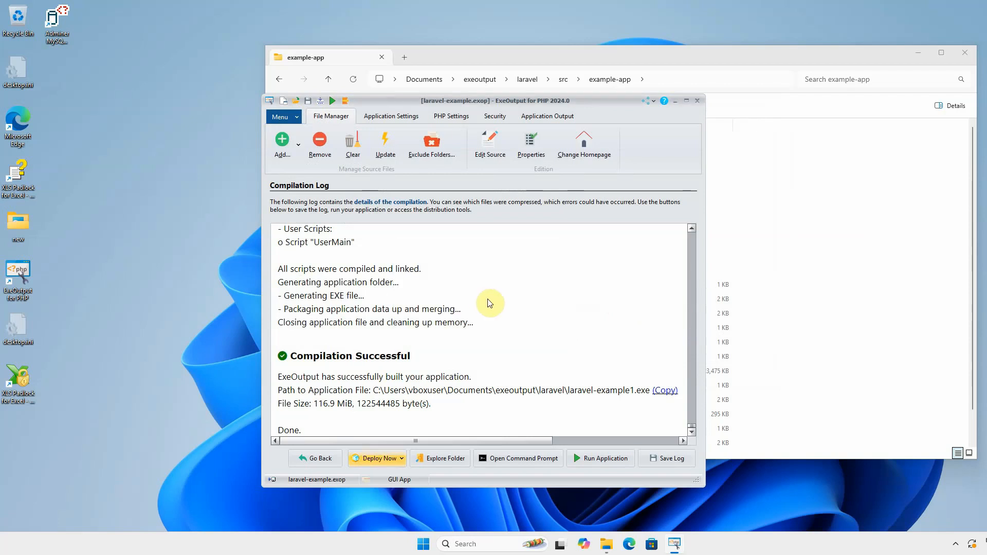
- Open laravel app.zip from the output folder and confirm it holds Data and laravel-example1.exe
left_click(445, 459)
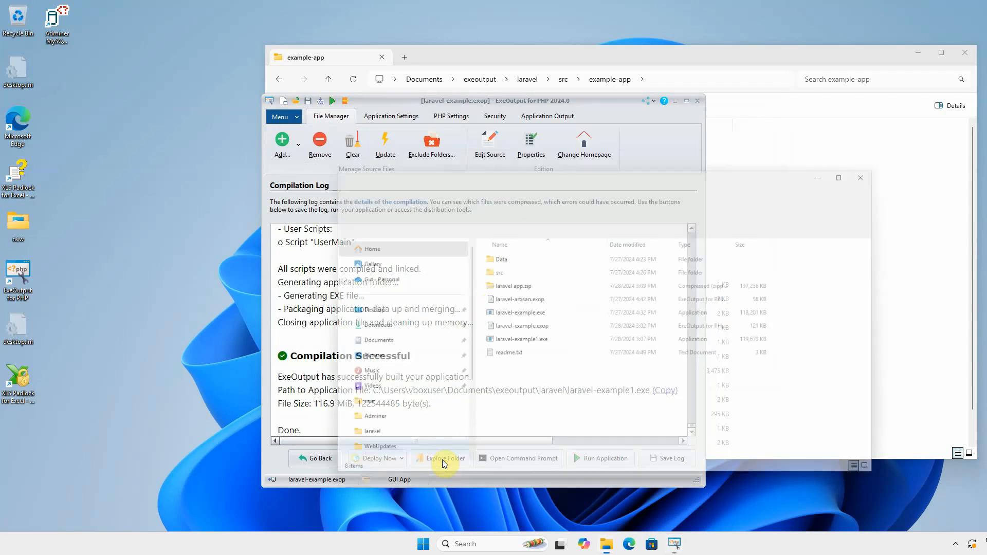
left_click(445, 459)
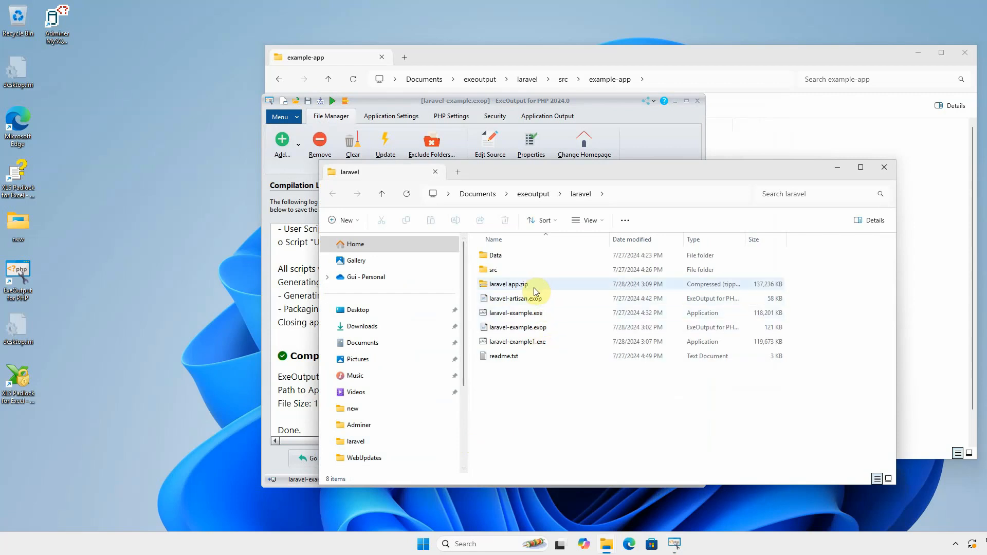
left_click(522, 284)
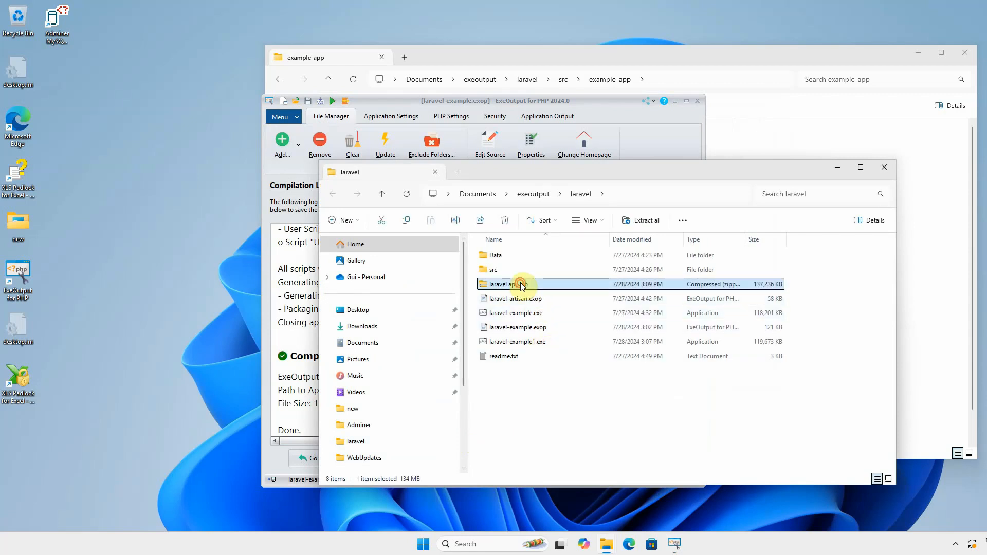
double_click(521, 284)
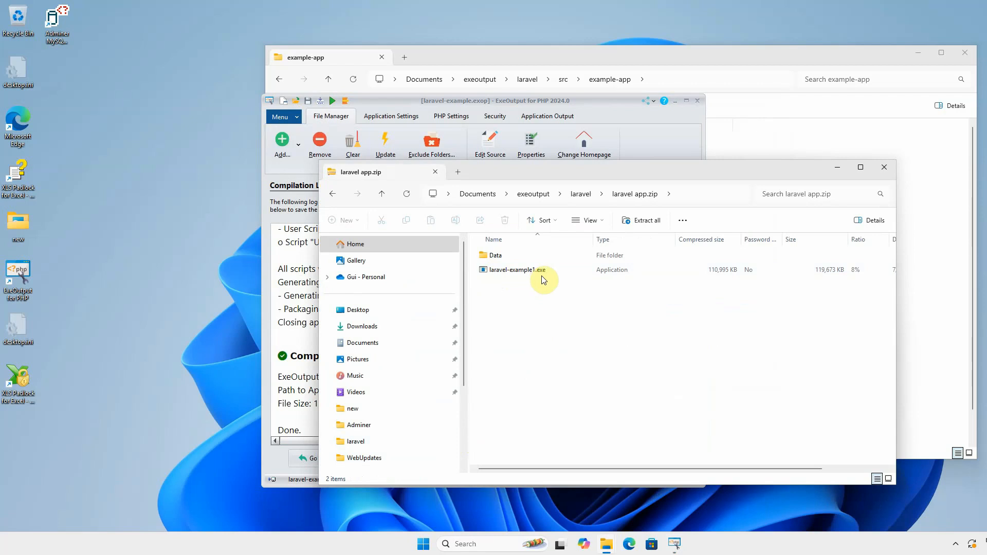
double_click(495, 255)
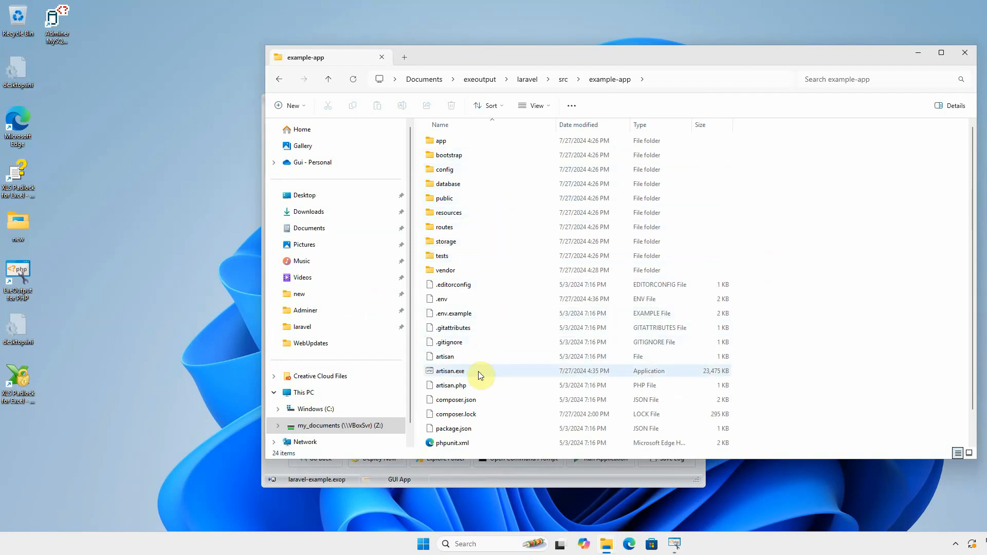
mouse_move(787, 363)
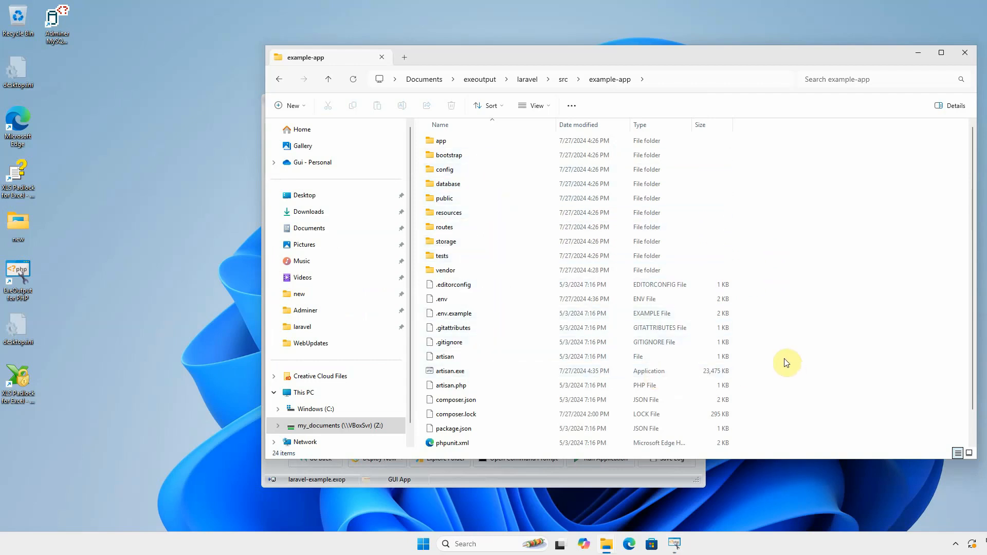
mouse_move(746, 330)
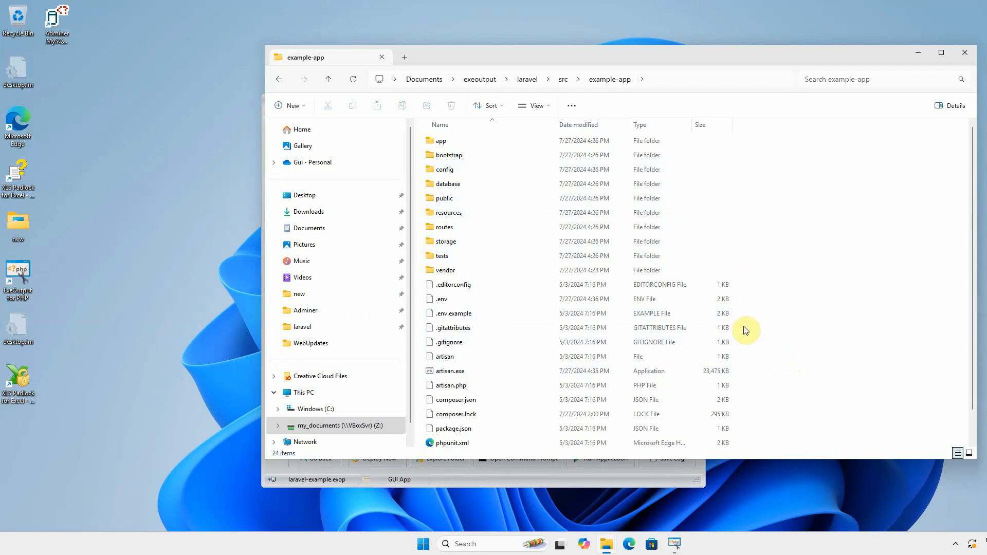
- Open a terminal in the example-app folder from its right-click menu
right_click(746, 330)
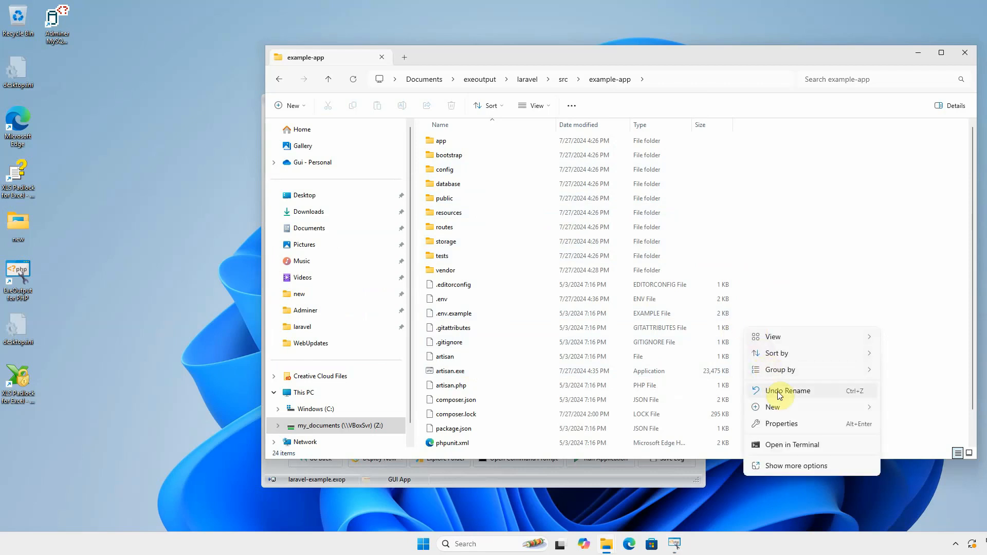
left_click(792, 445)
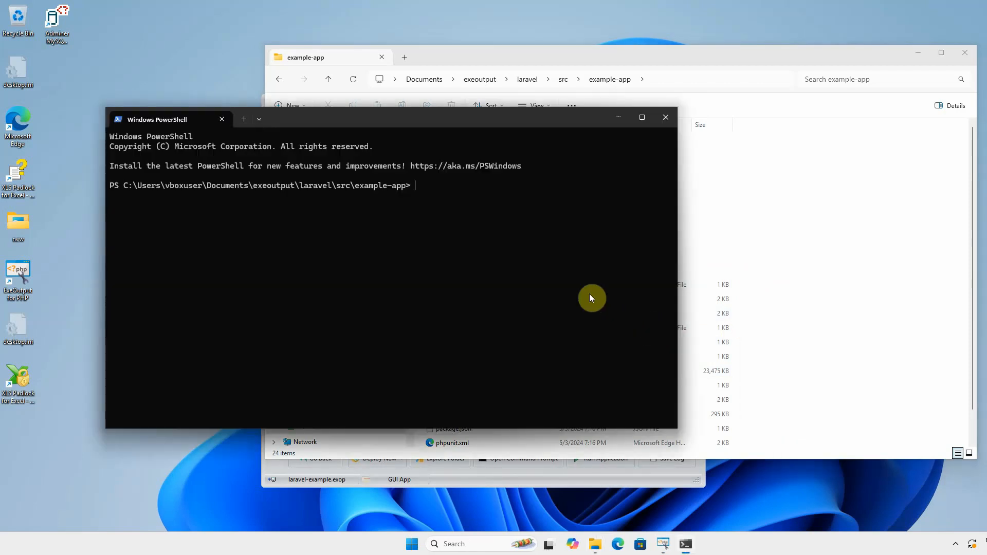
- Run .\artisan to list the available commands and scroll through them
type(".\\")
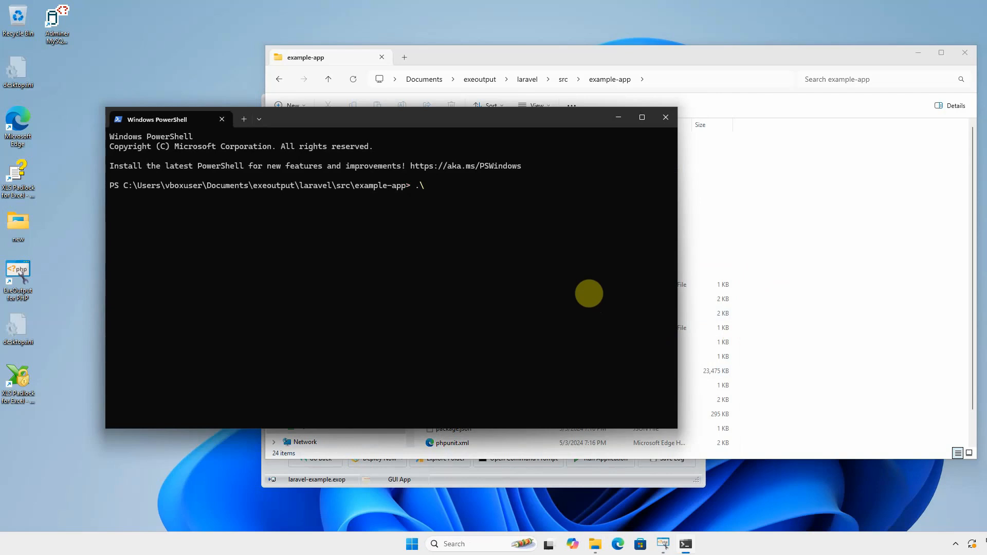
type("artisan")
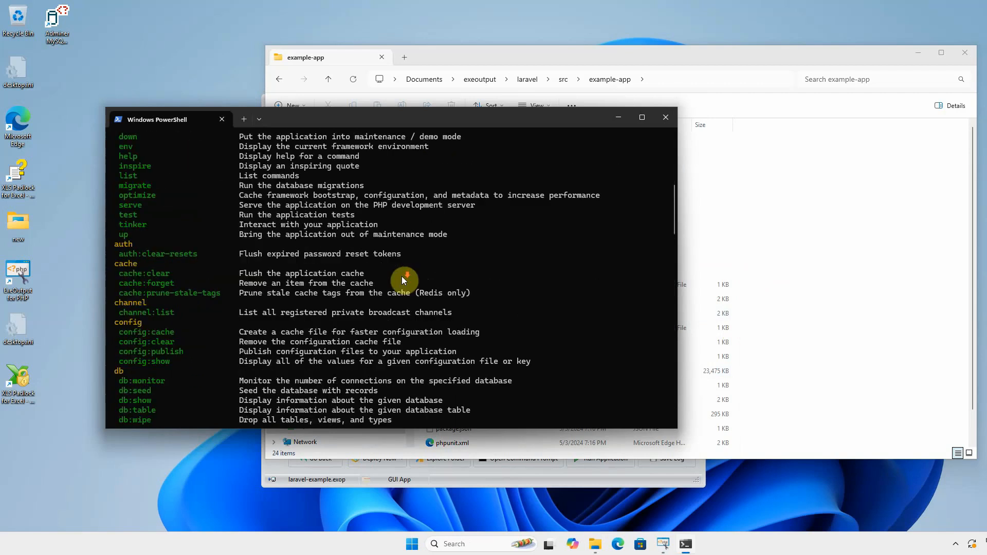
scroll("down", 3)
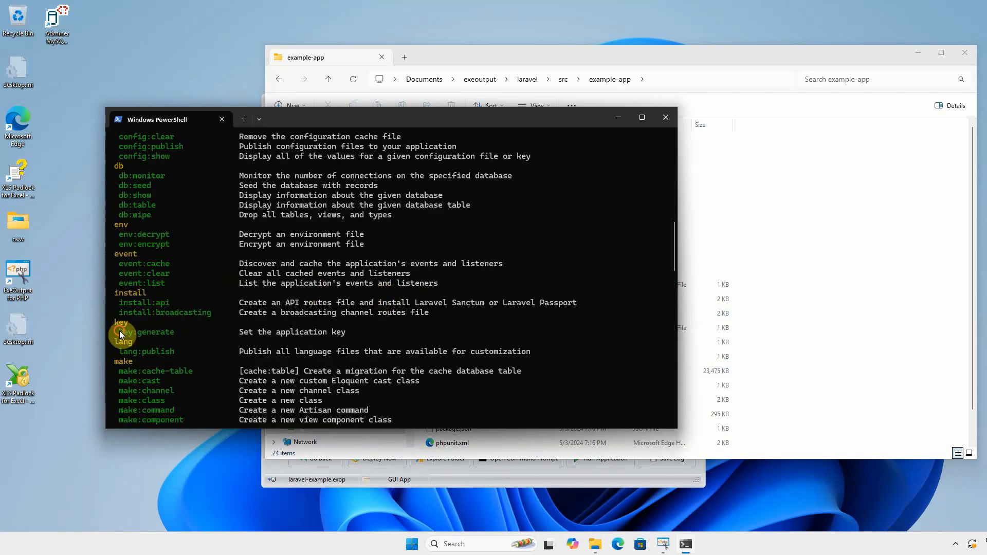
scroll("down", 3)
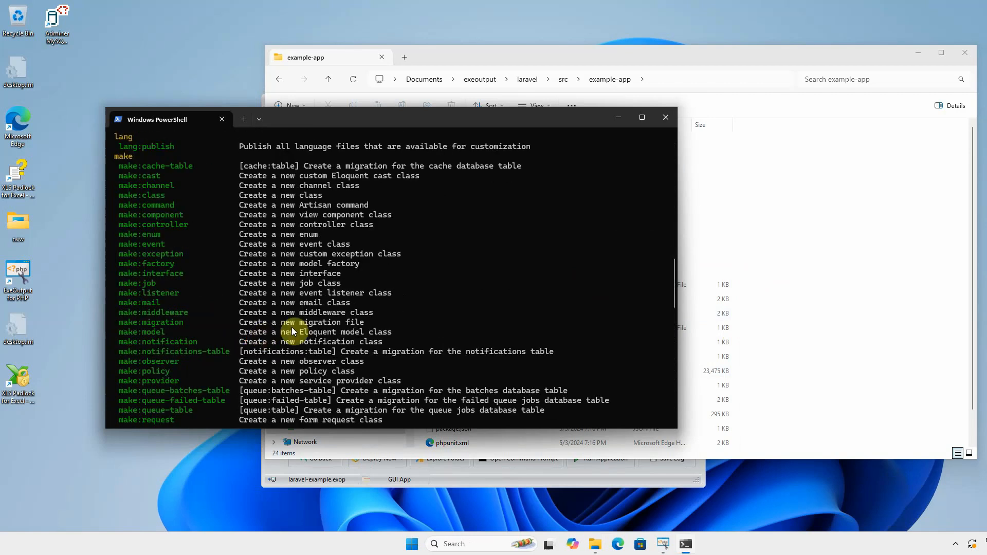
scroll("down", 3)
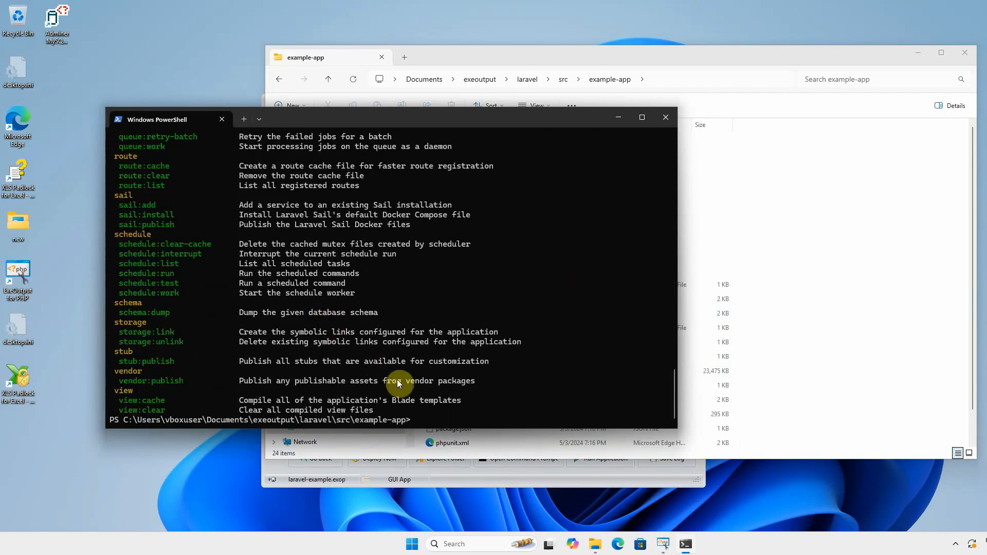
- Run .\artisan key:generate to set the application key
type(".\\artisan")
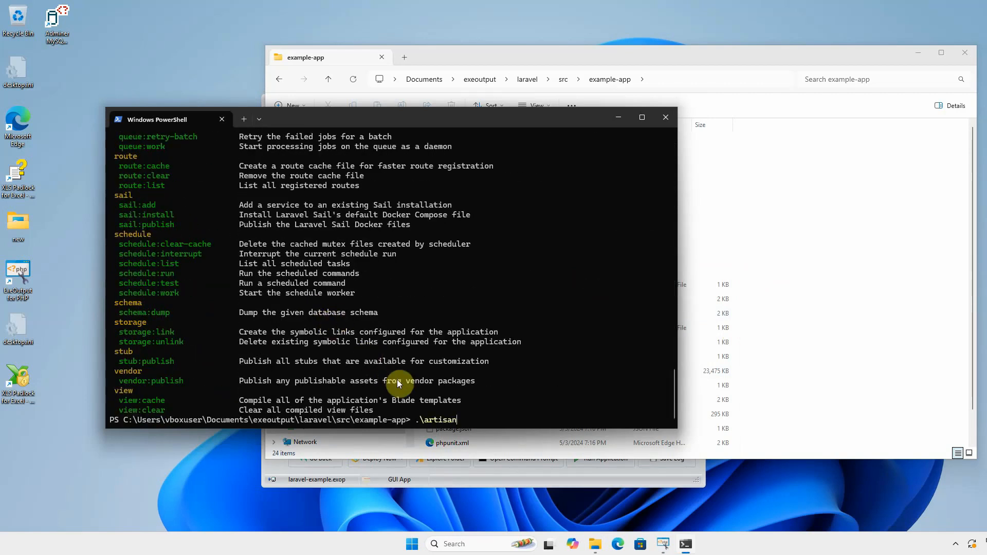
type("key:generate")
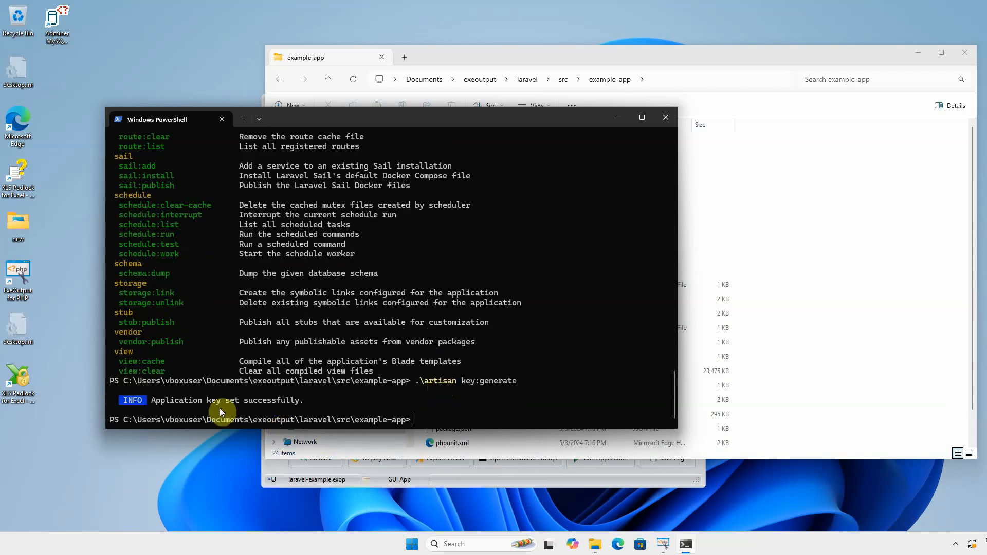
mouse_move(502, 374)
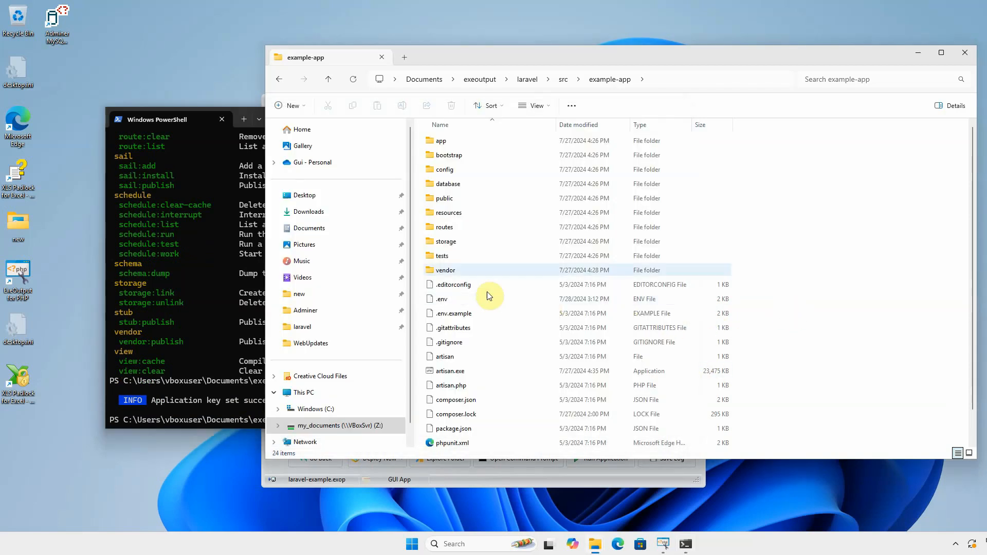
- Go up to the laravel folder using the address bar breadcrumb
left_click(527, 79)
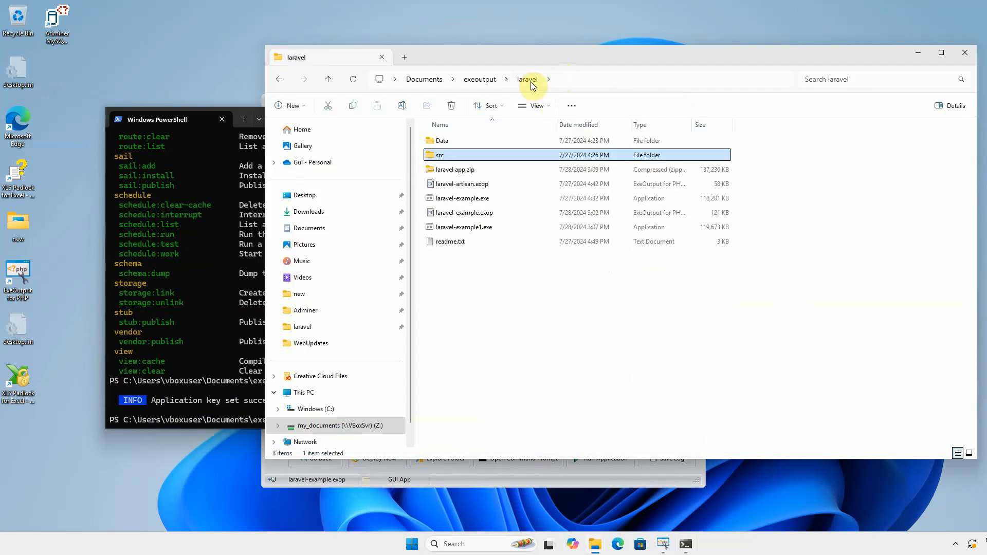
mouse_move(489, 194)
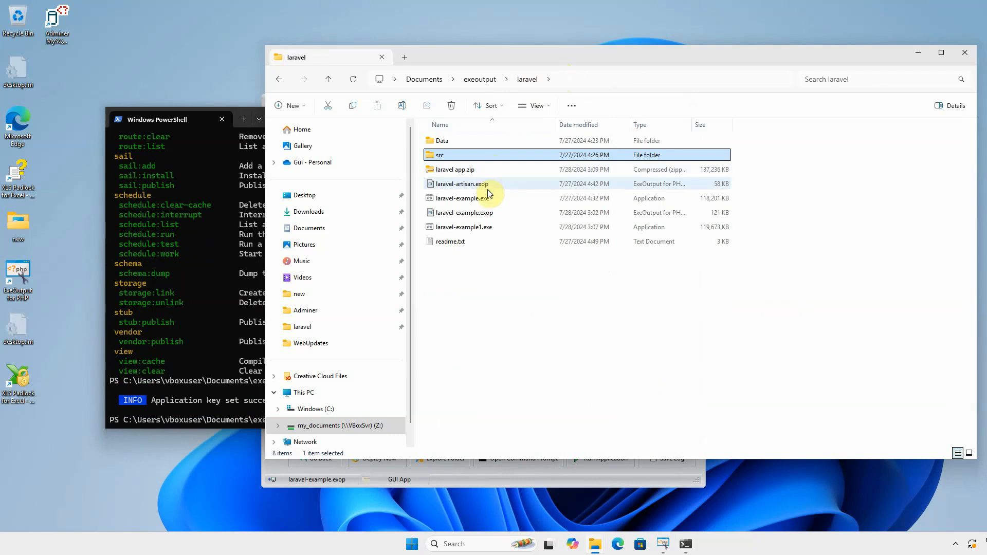
mouse_move(487, 192)
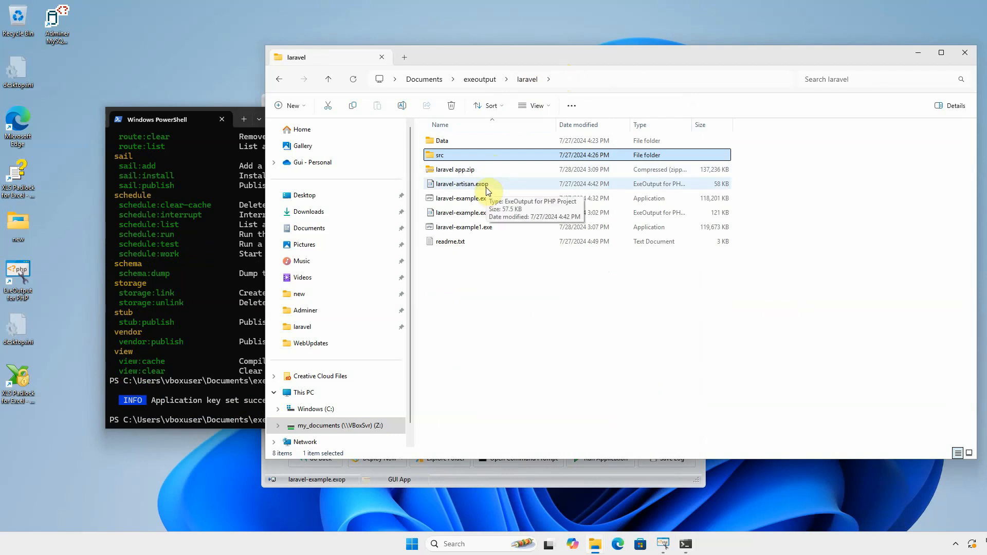